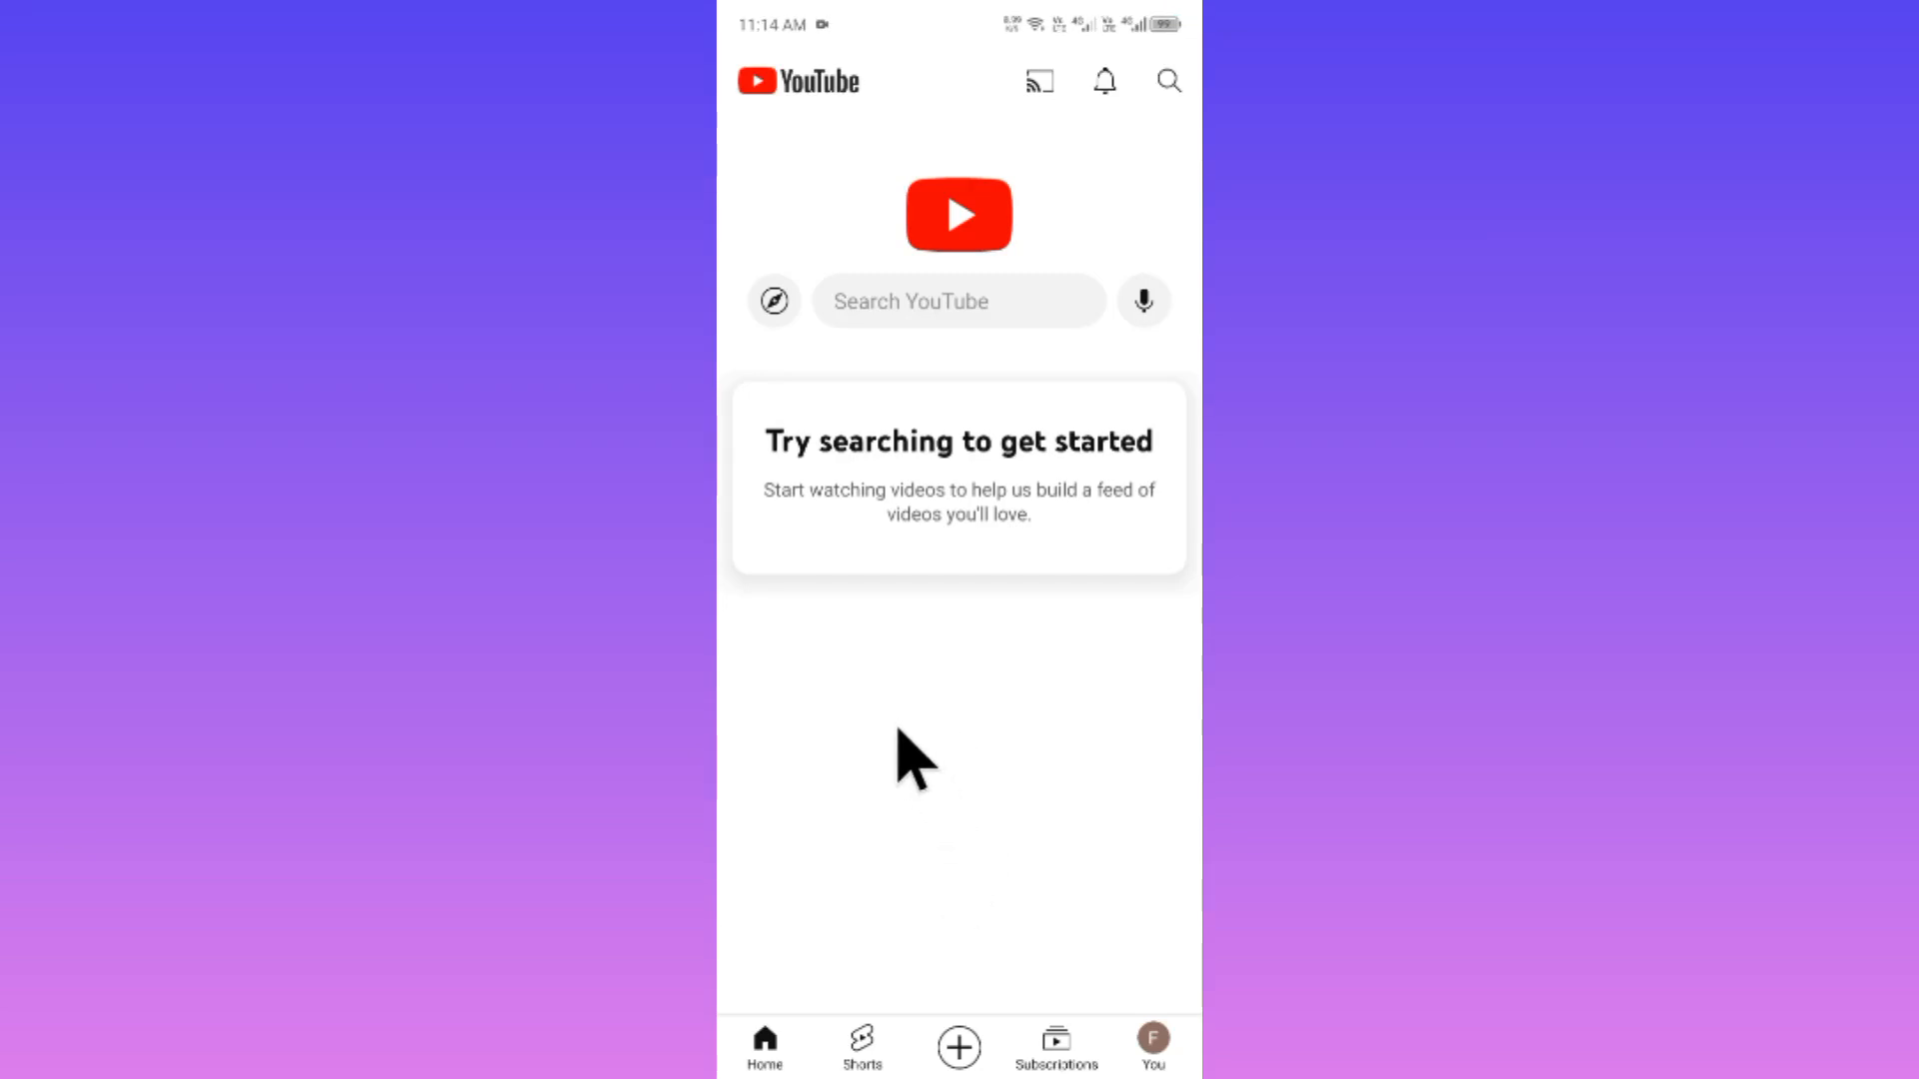
pyautogui.moveTo(918, 710)
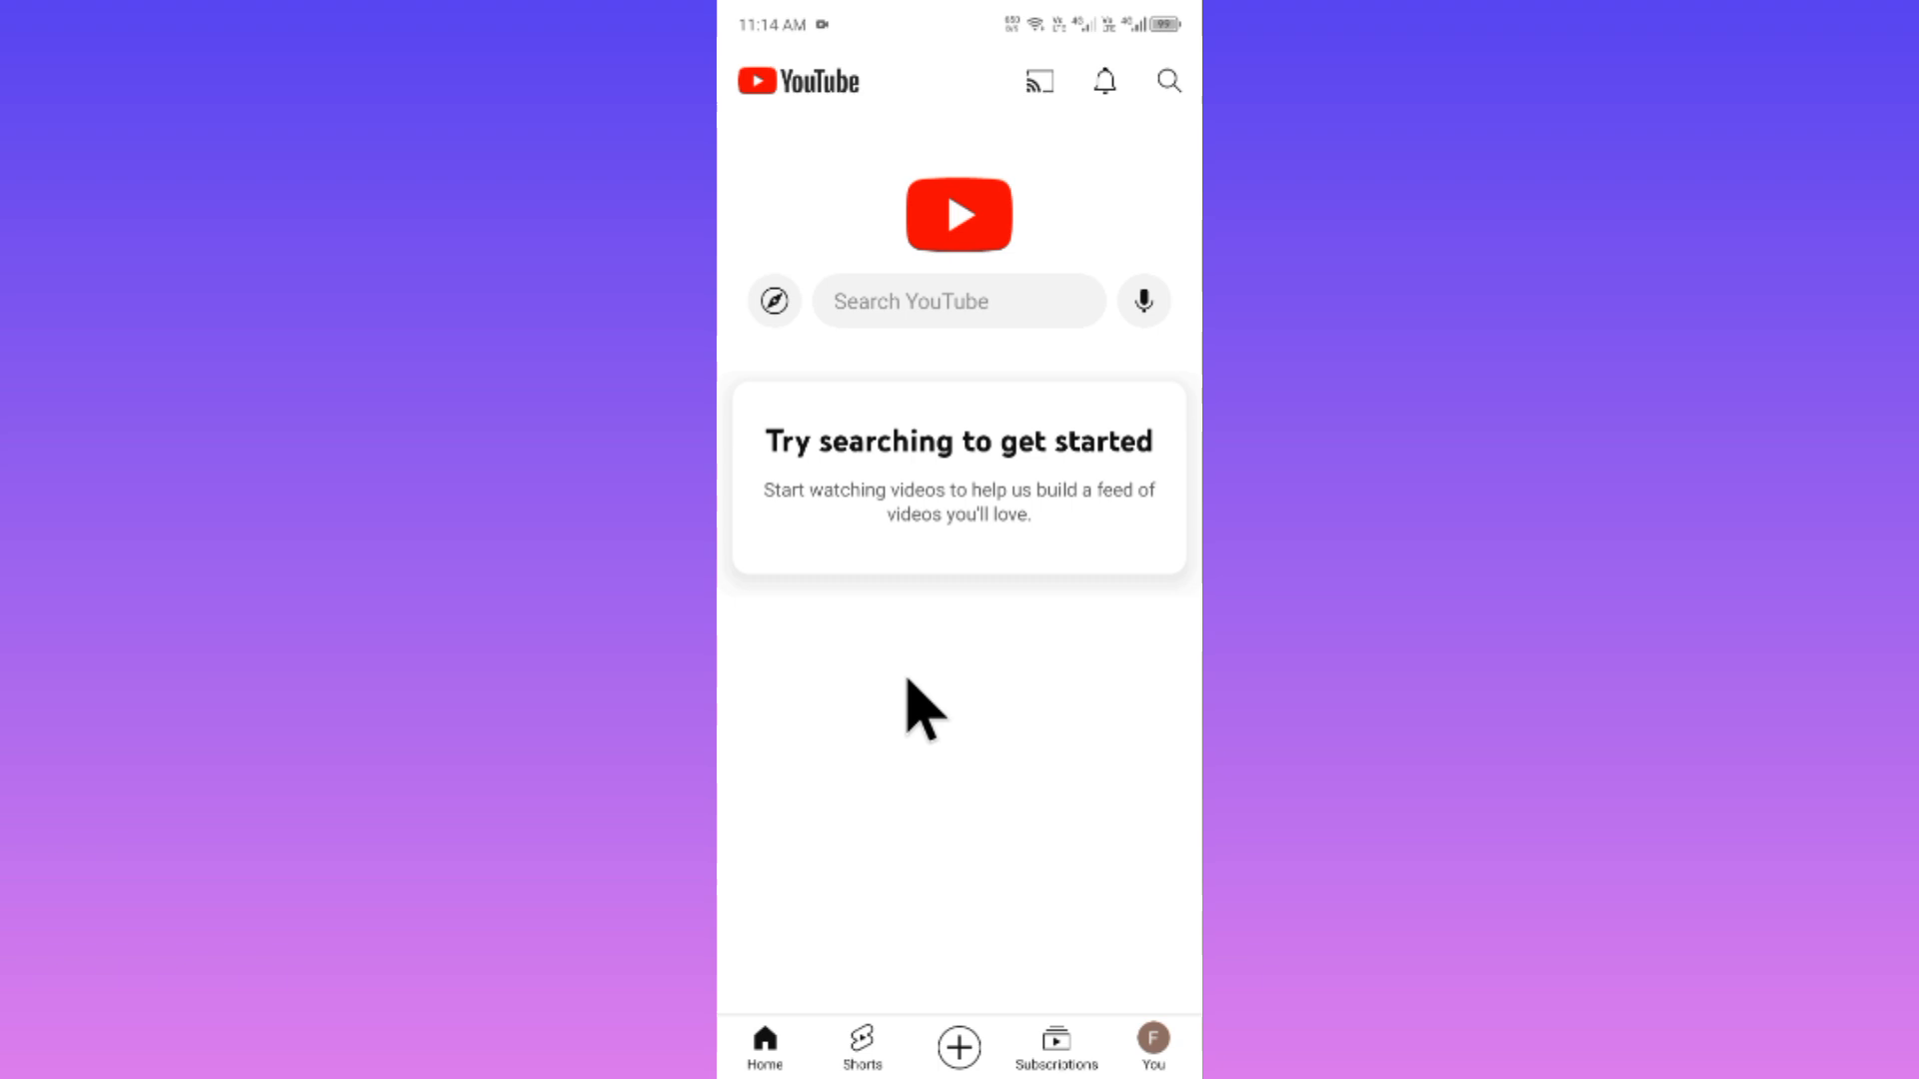
pyautogui.moveTo(935, 502)
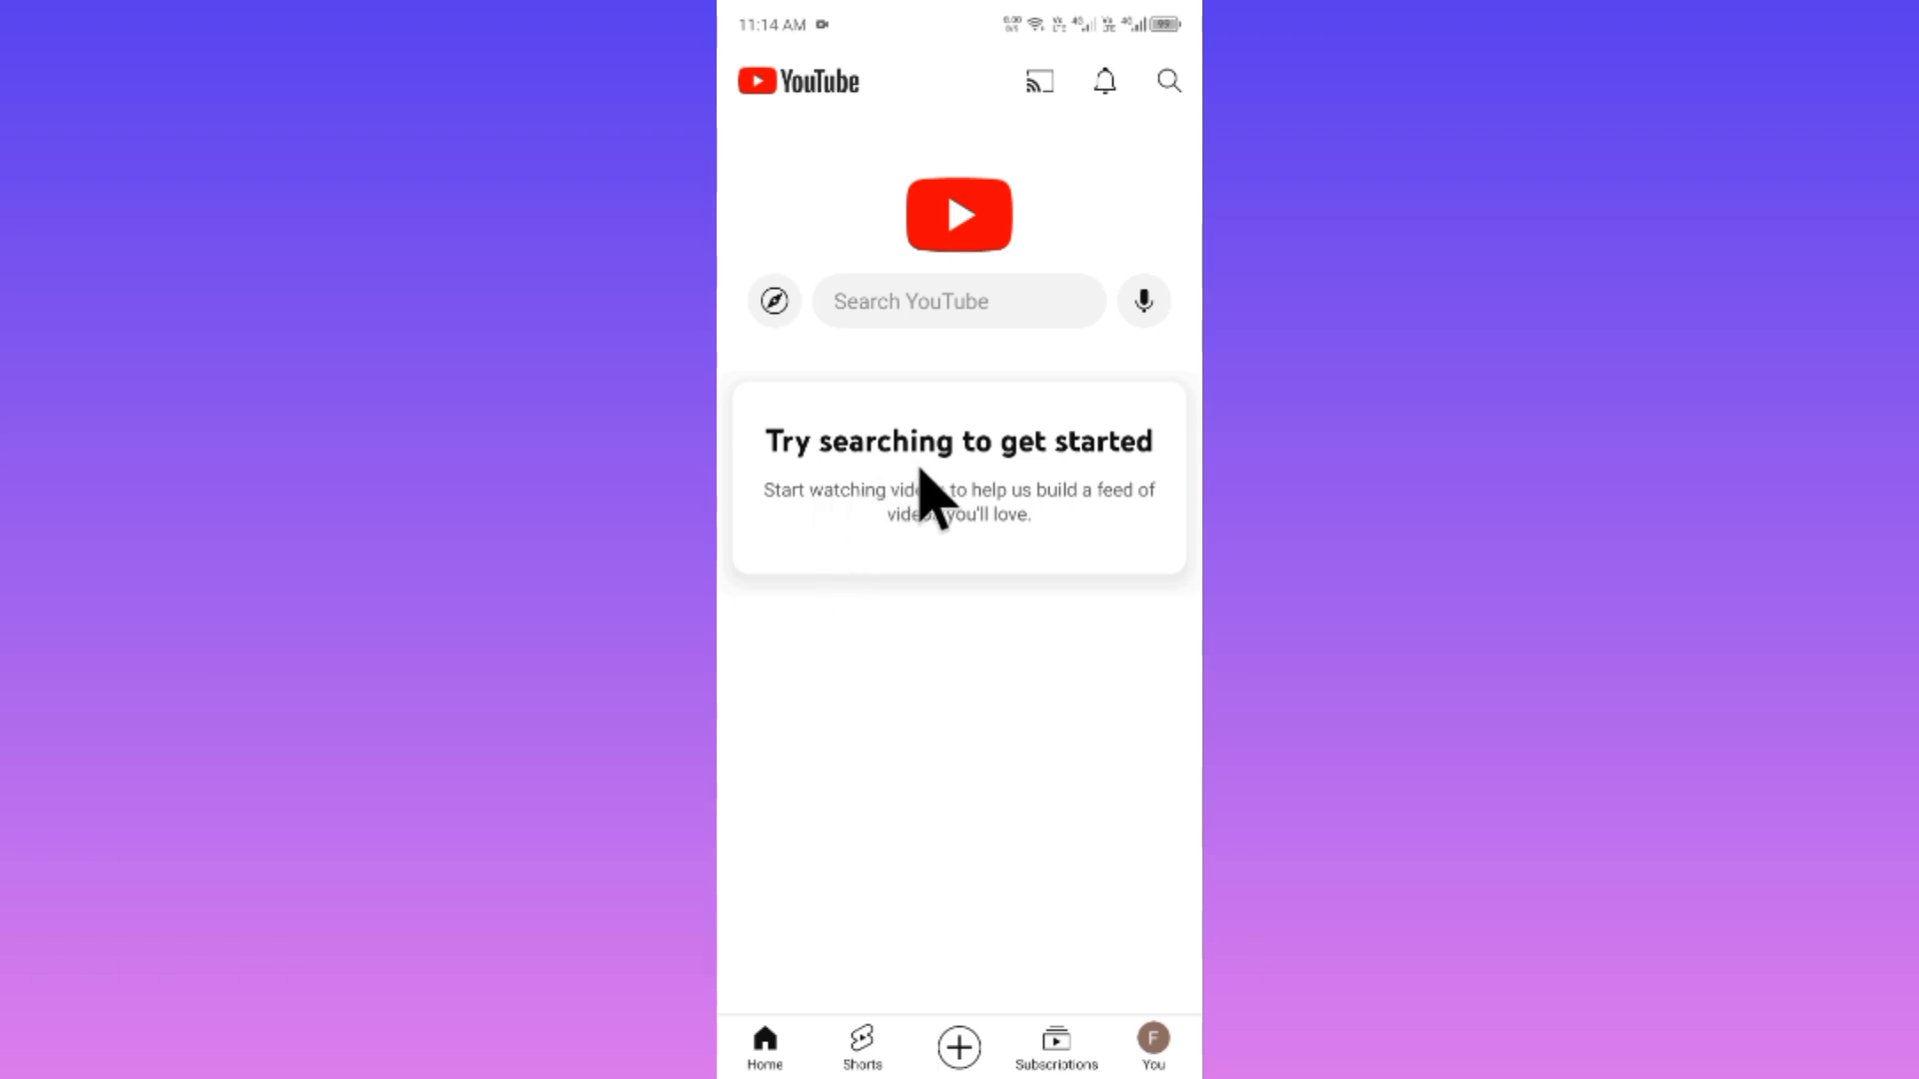
pyautogui.moveTo(951, 613)
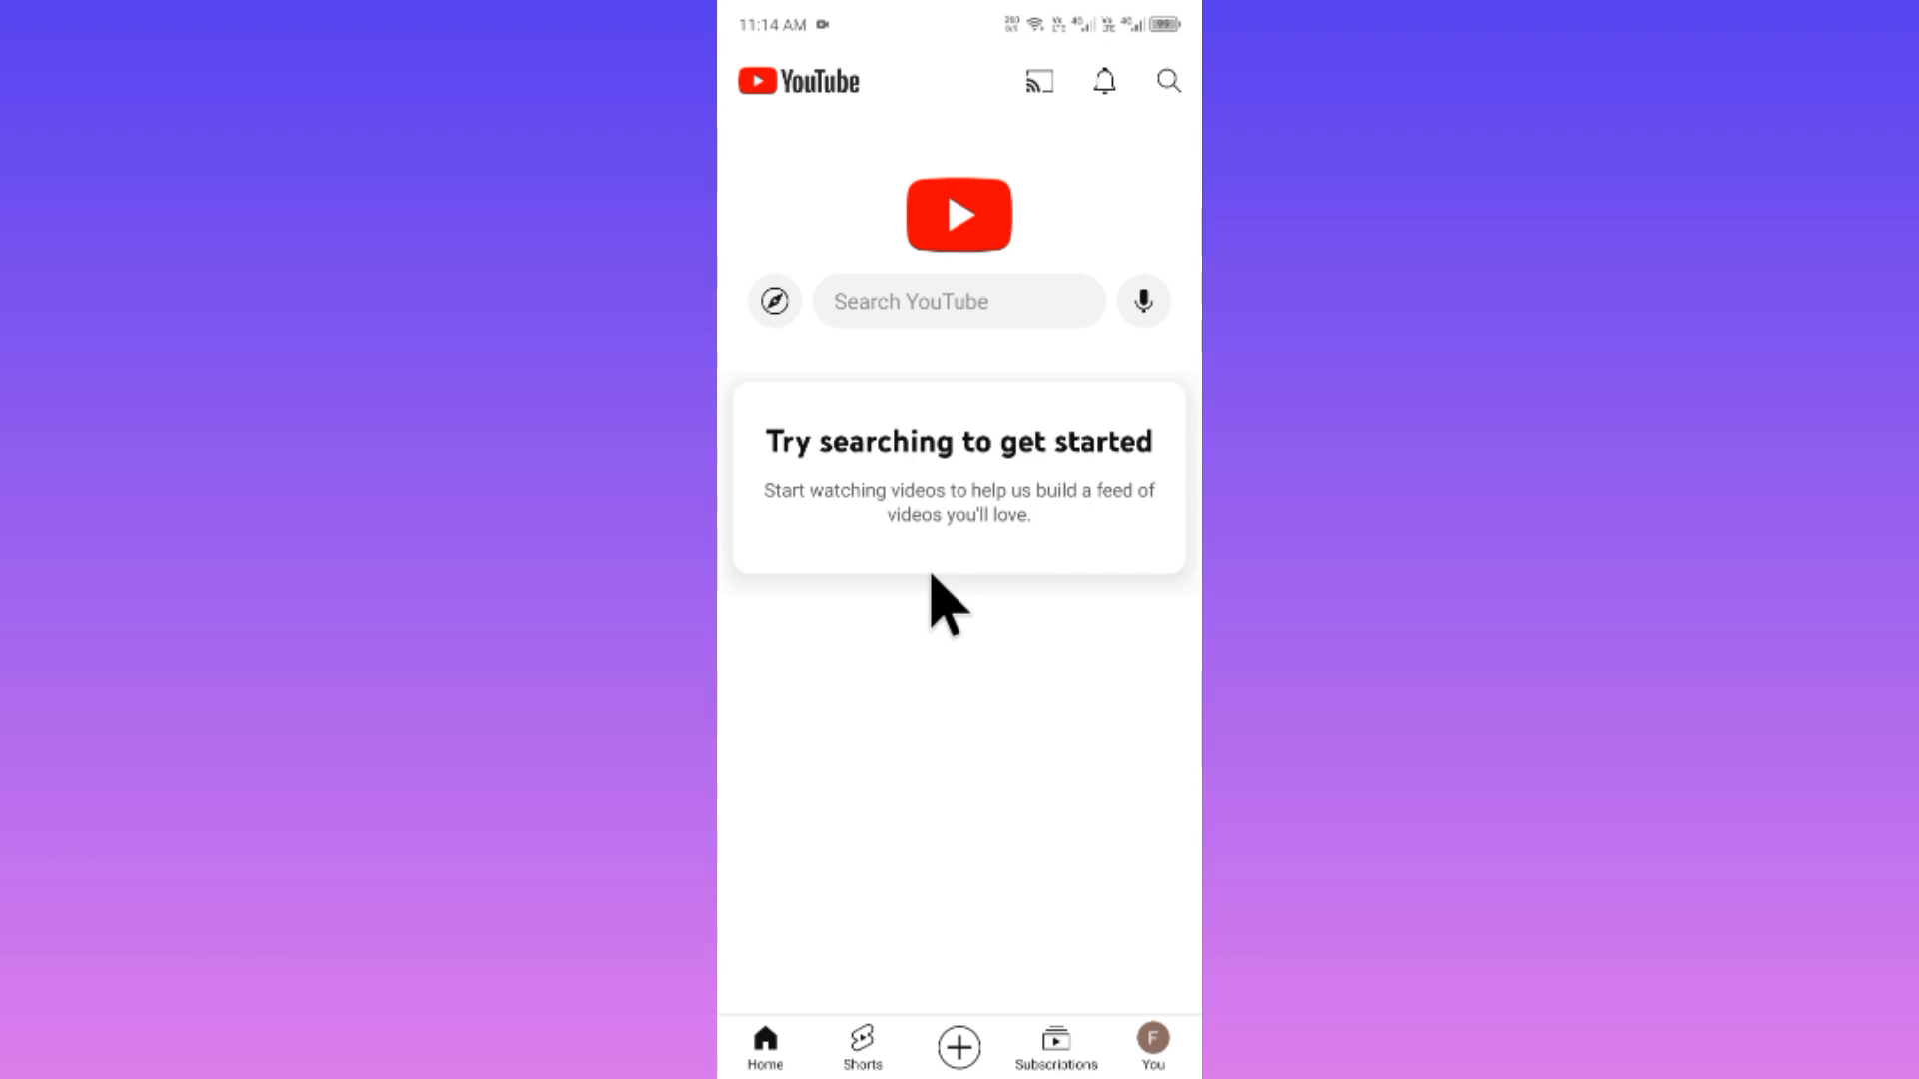
pyautogui.moveTo(820, 543)
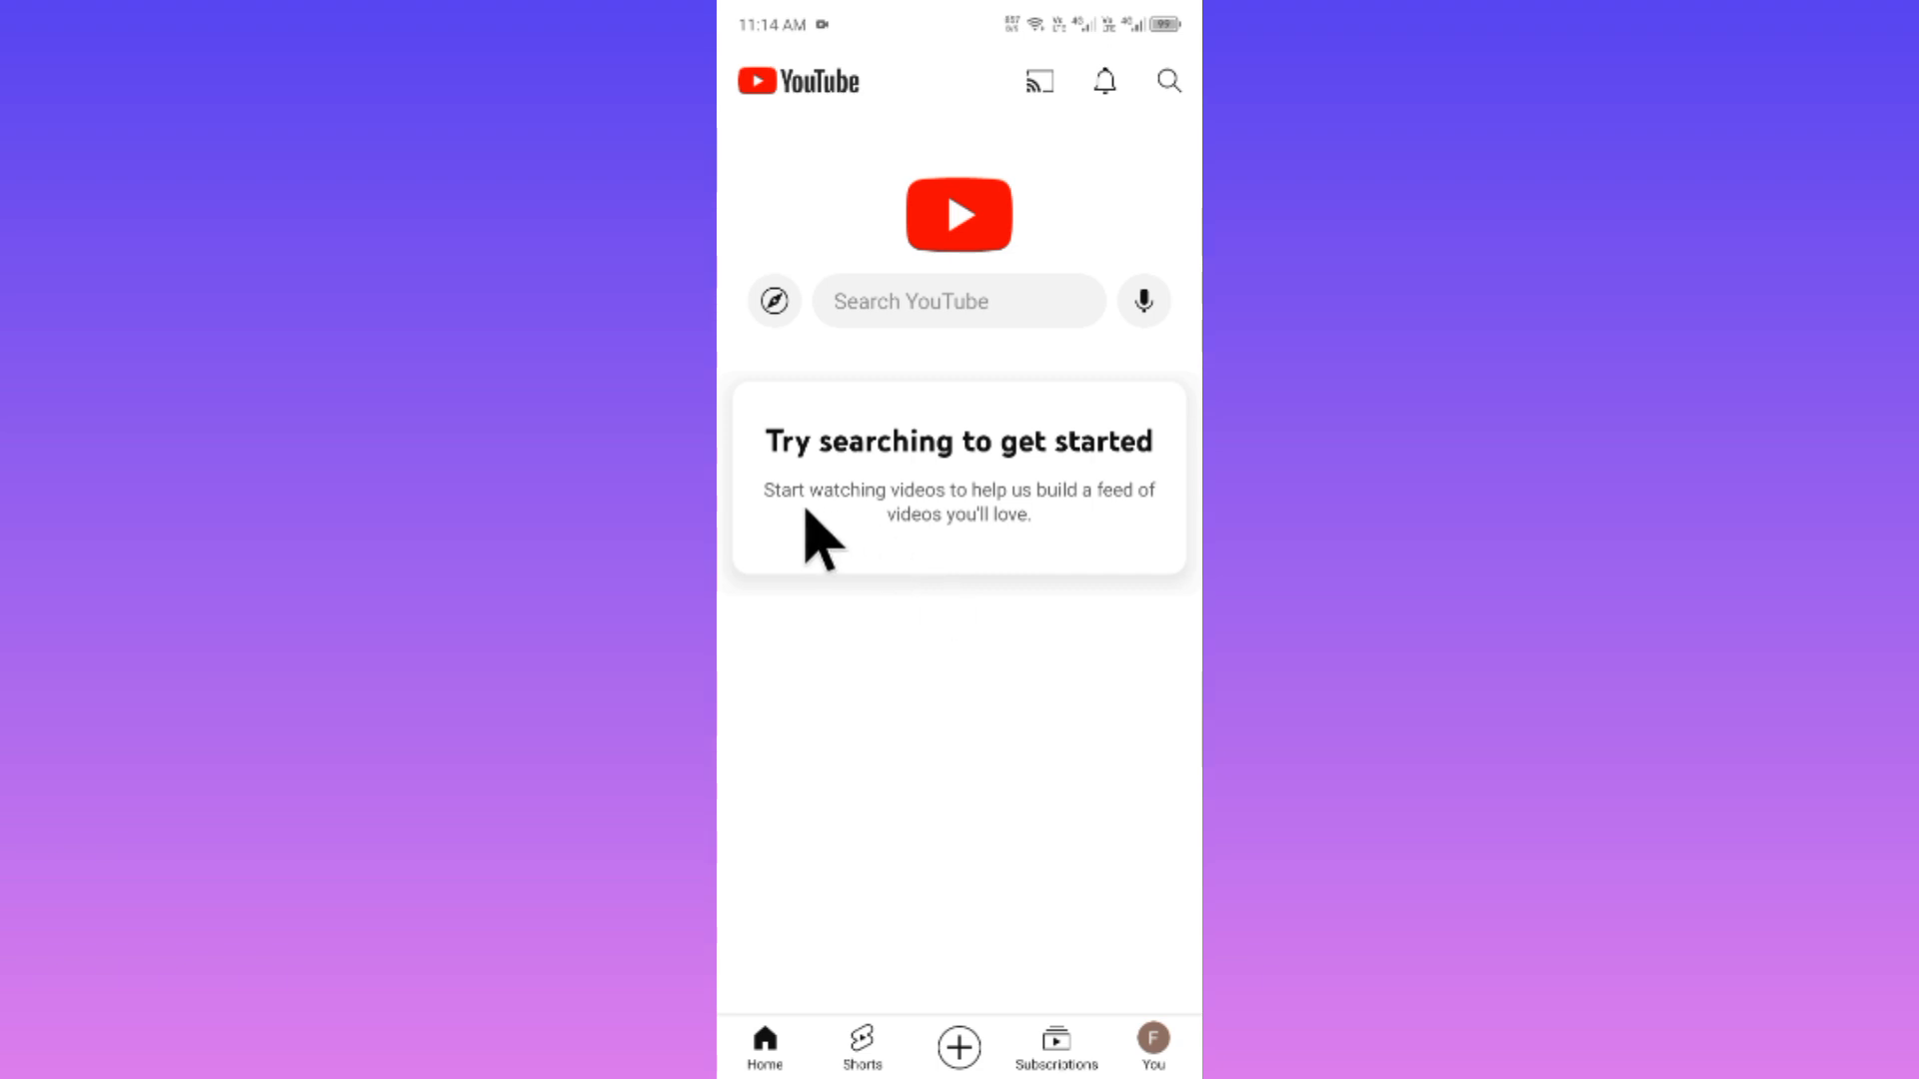
pyautogui.moveTo(972, 587)
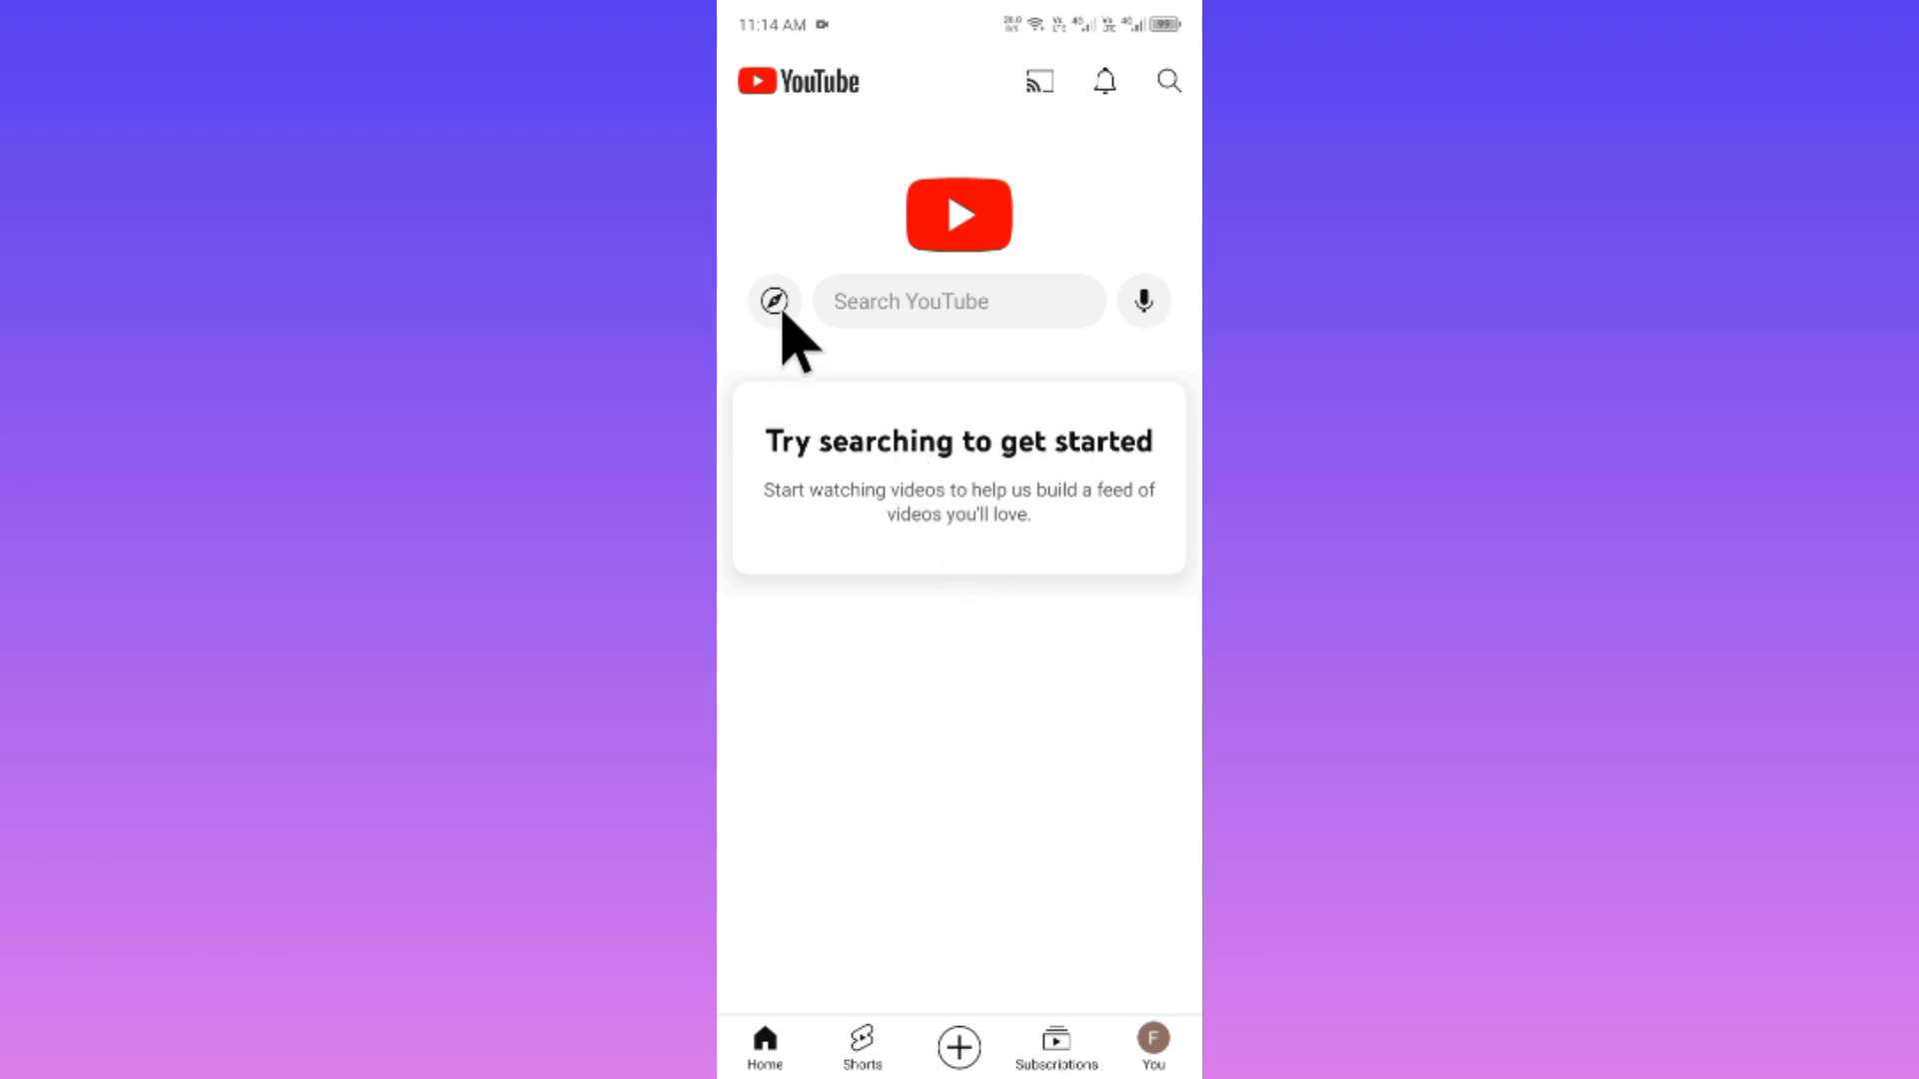
pyautogui.moveTo(996, 784)
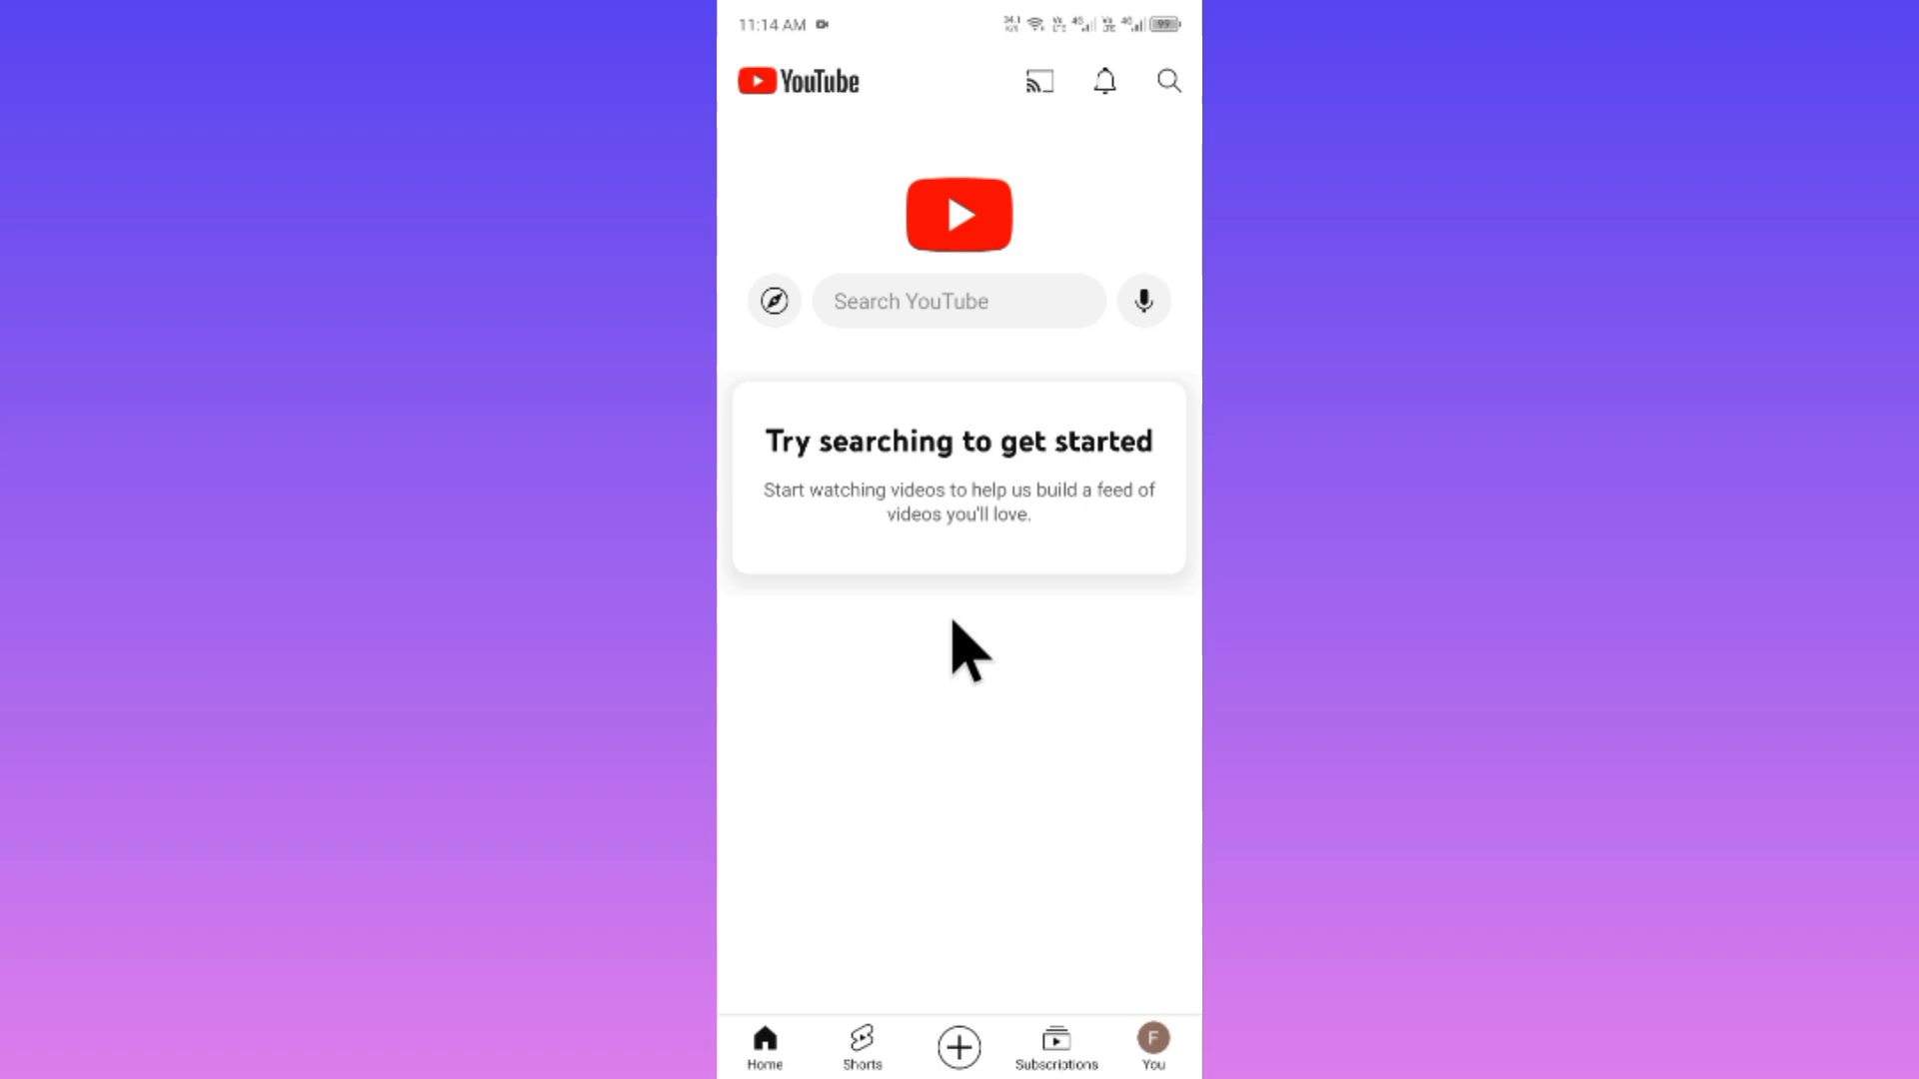
pyautogui.moveTo(1159, 865)
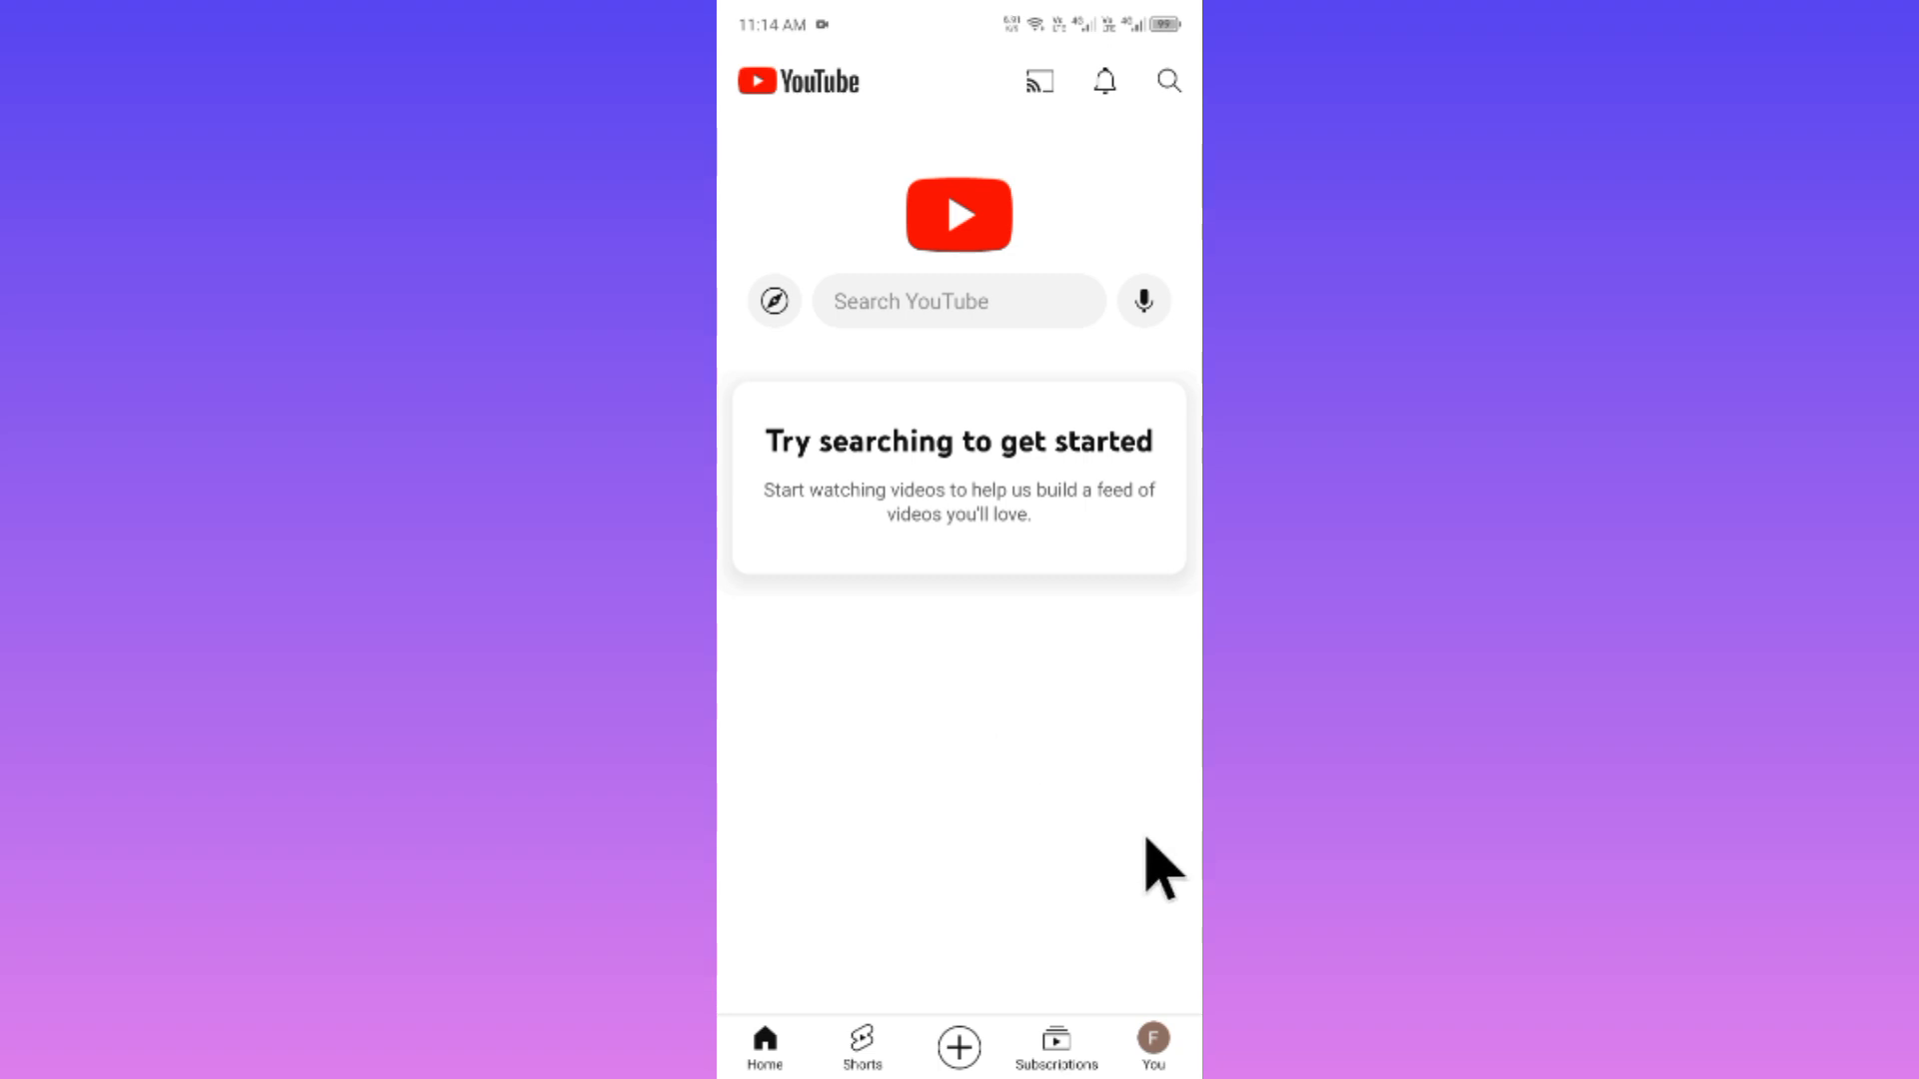
pyautogui.moveTo(1063, 789)
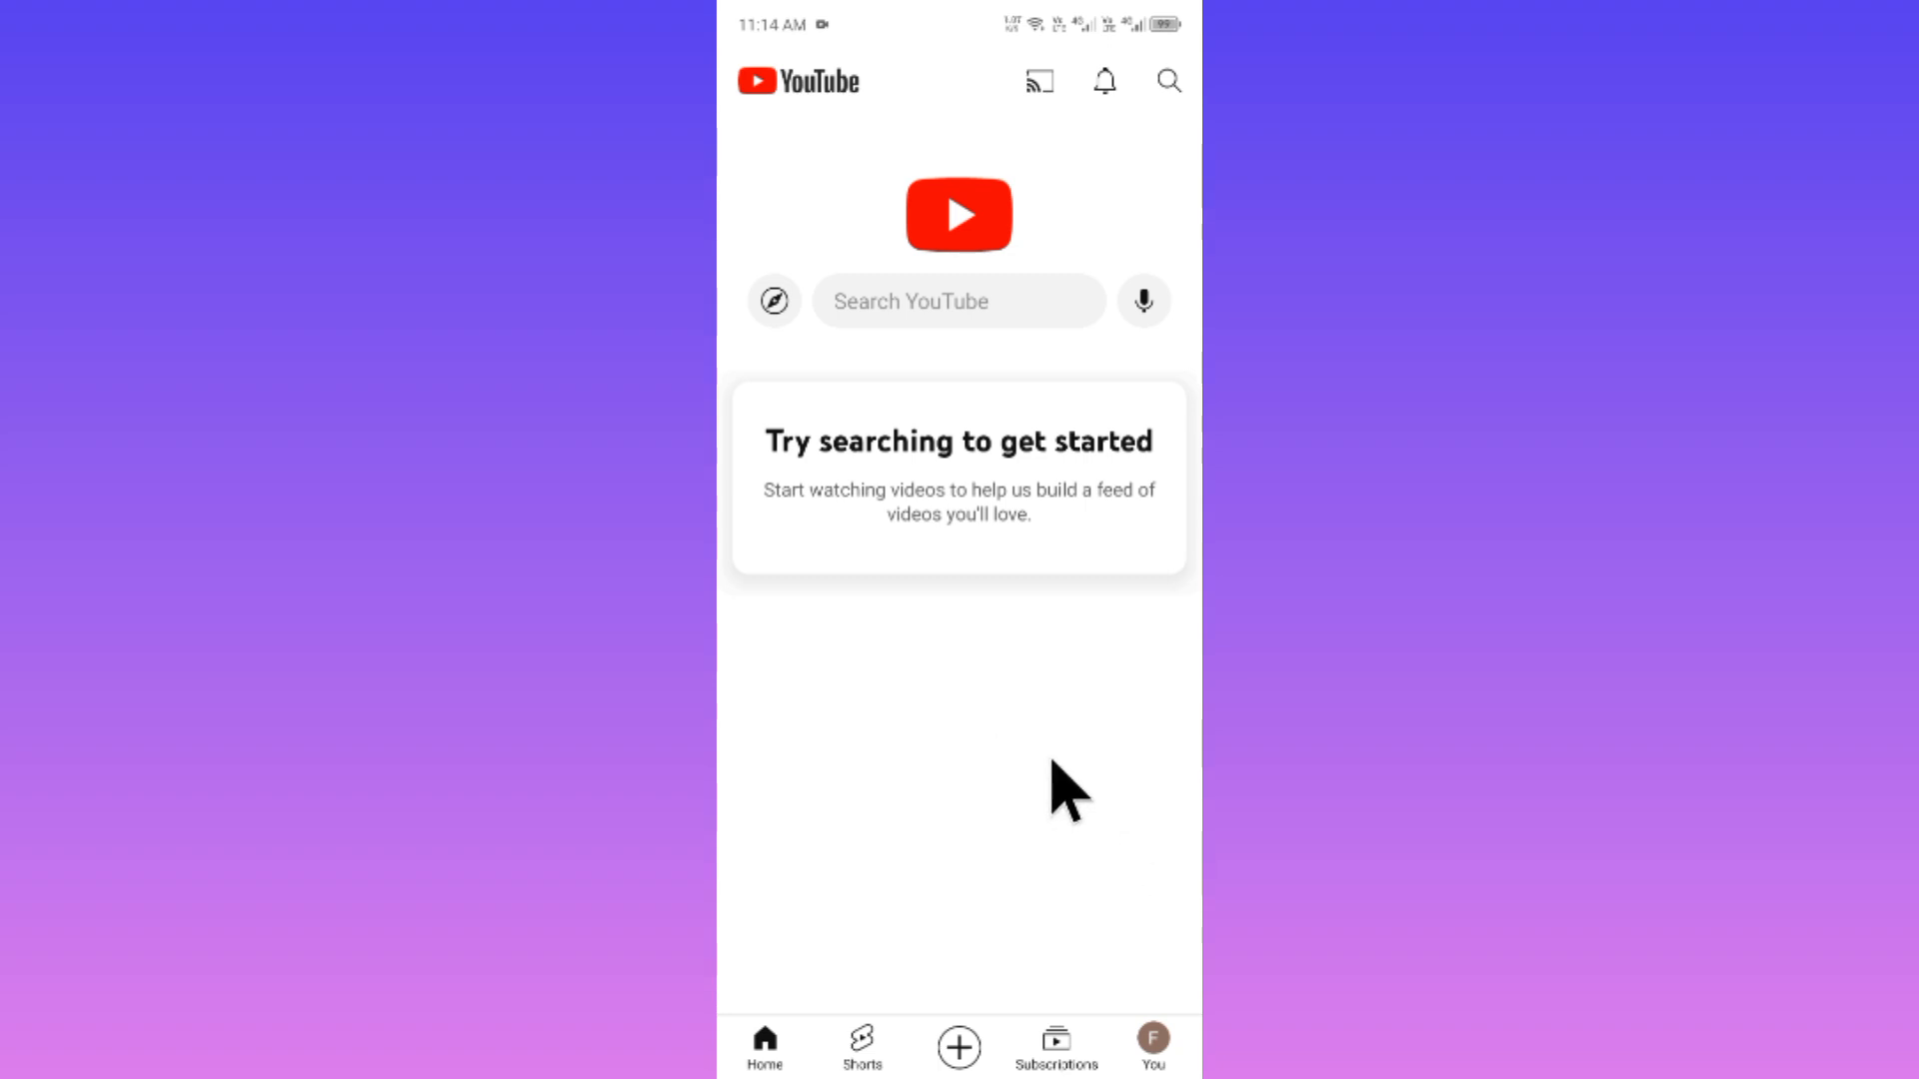
pyautogui.moveTo(1182, 1053)
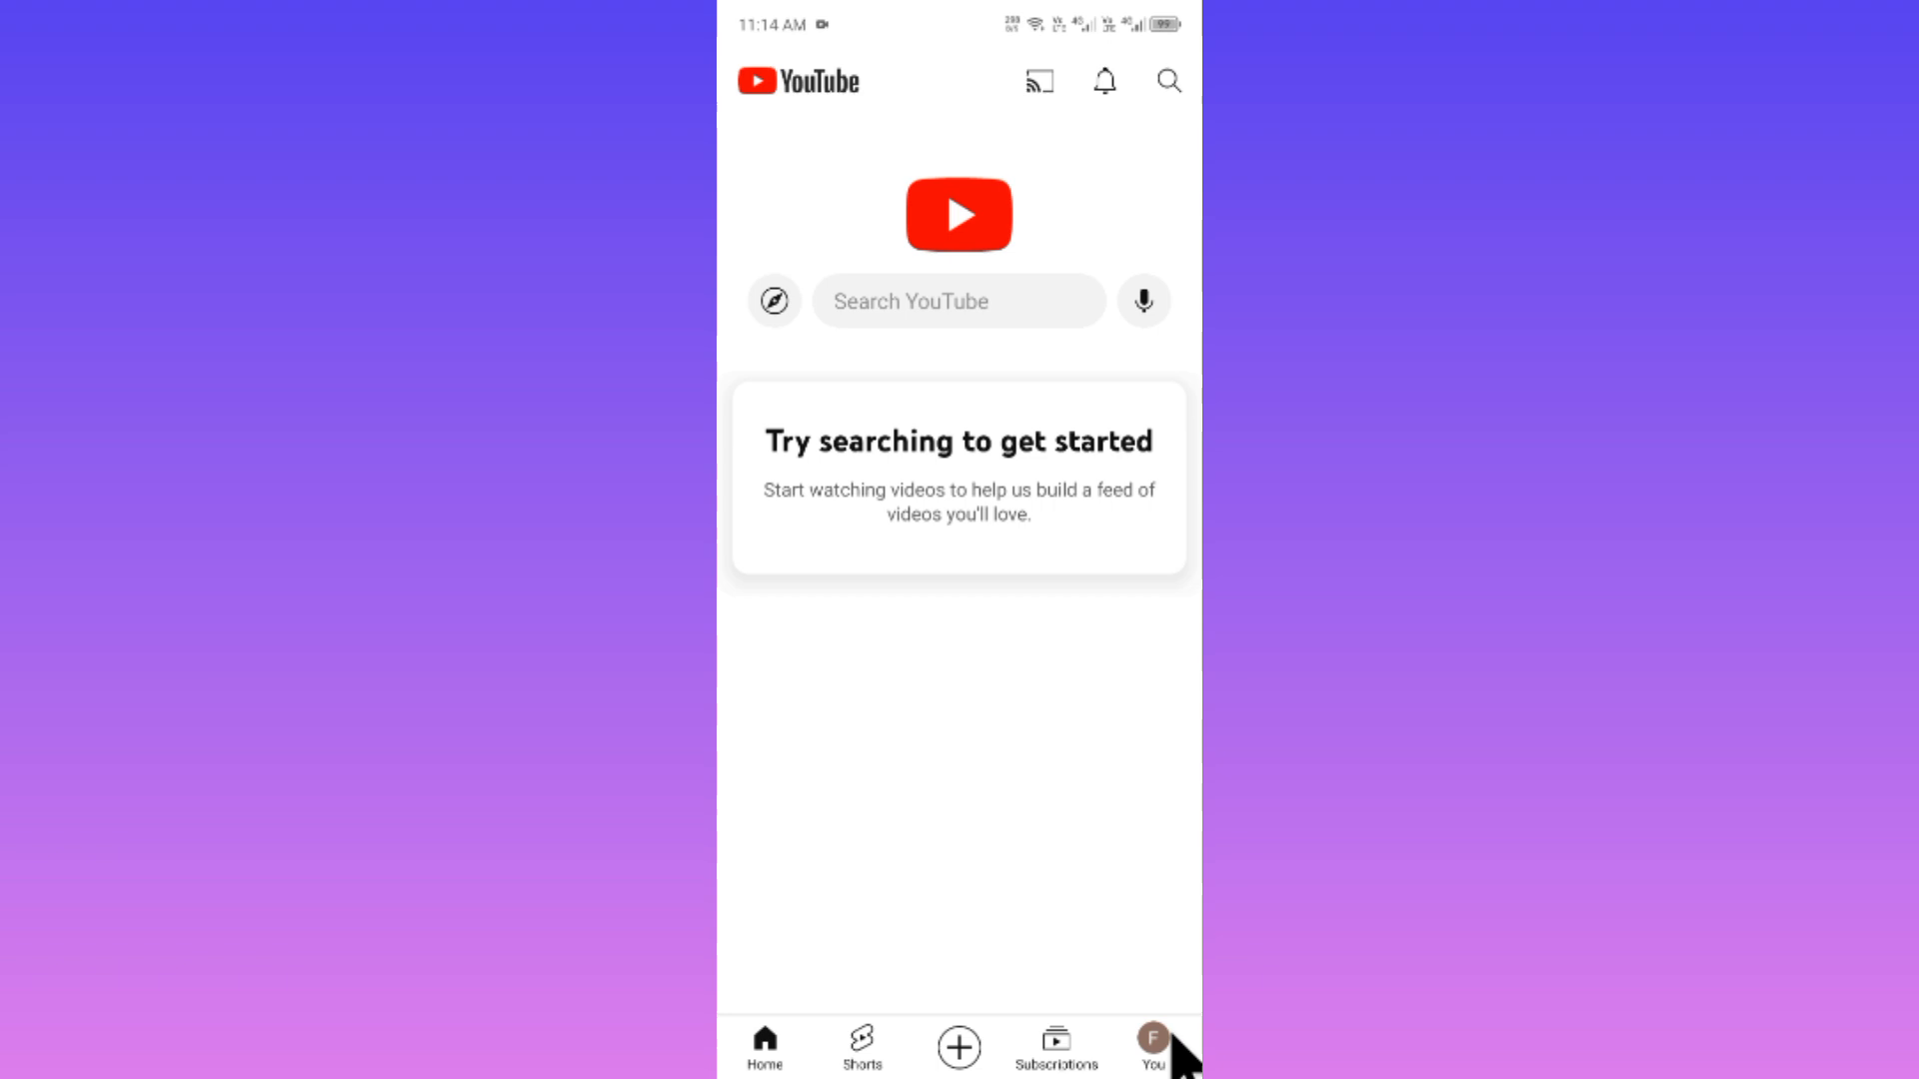
# - Bring up the account switcher listing the other signed-in accounts
pyautogui.click(1152, 1045)
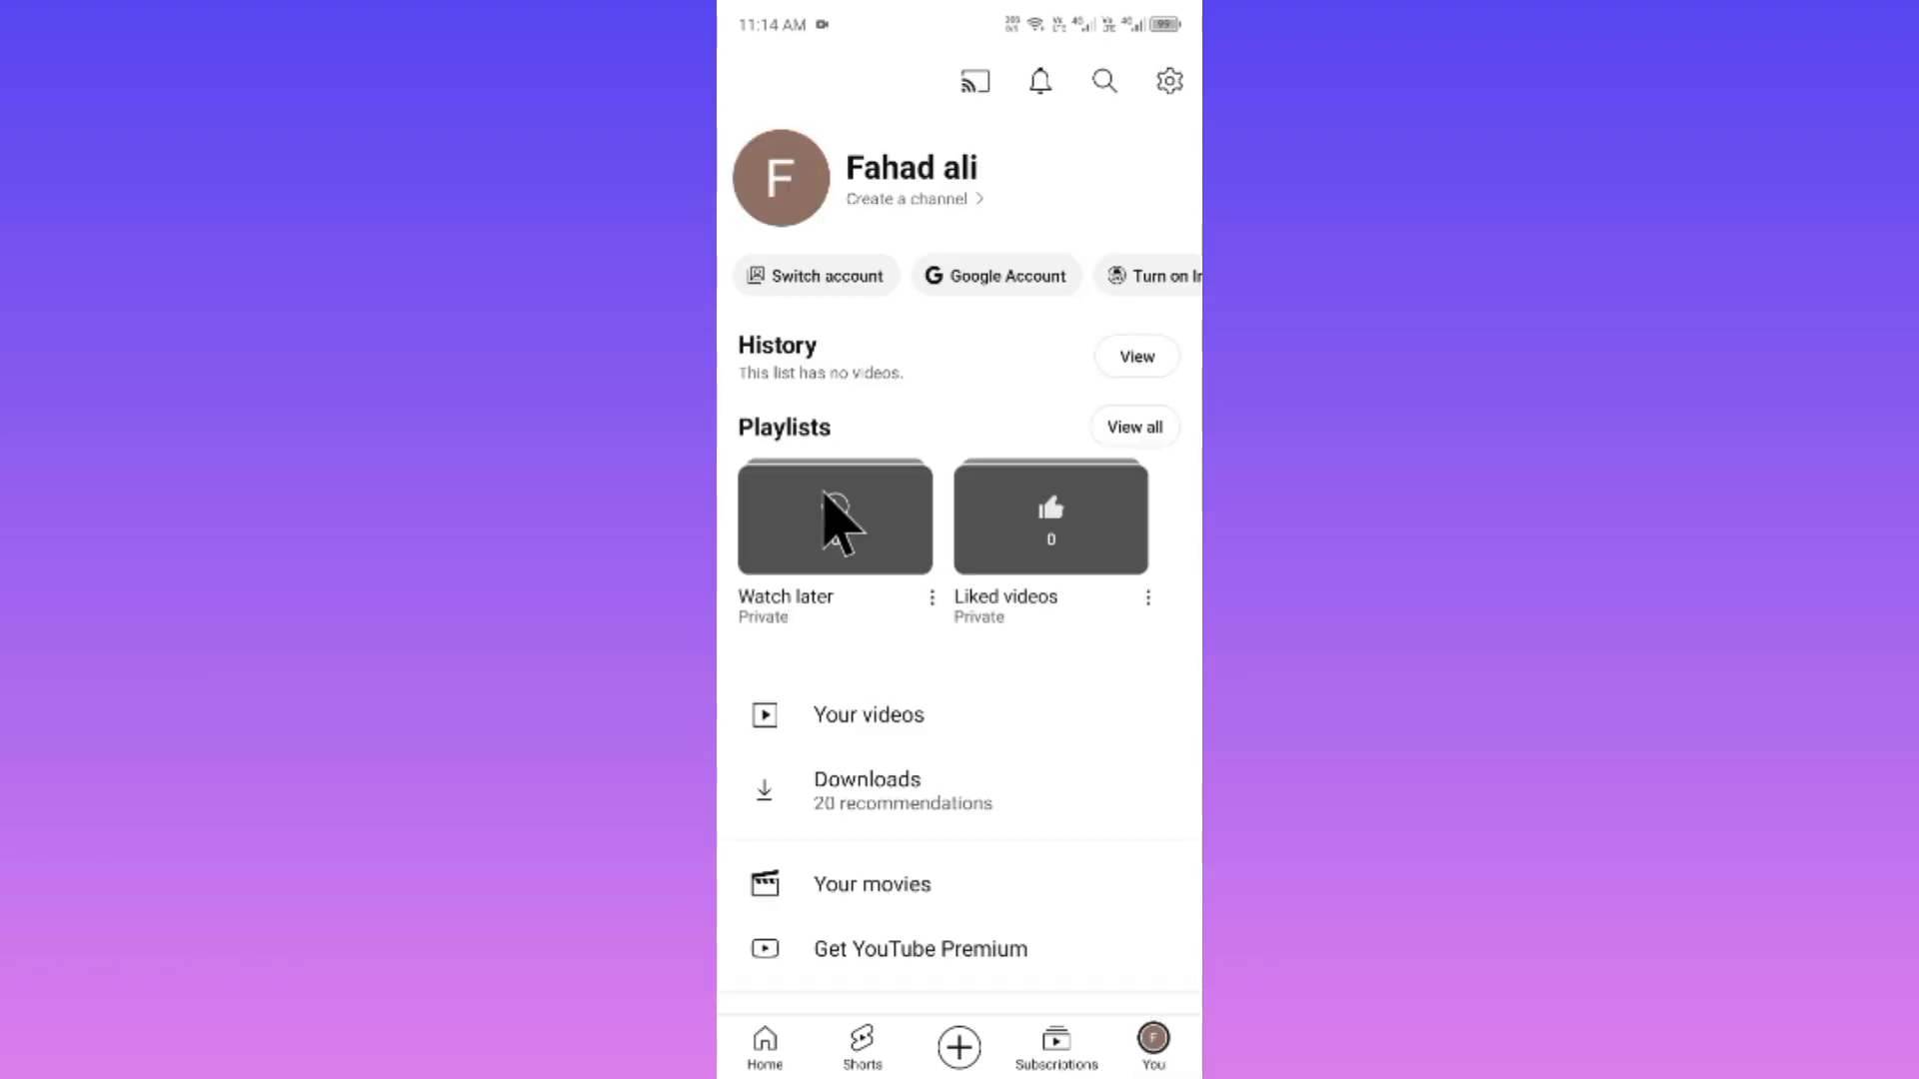
pyautogui.click(815, 274)
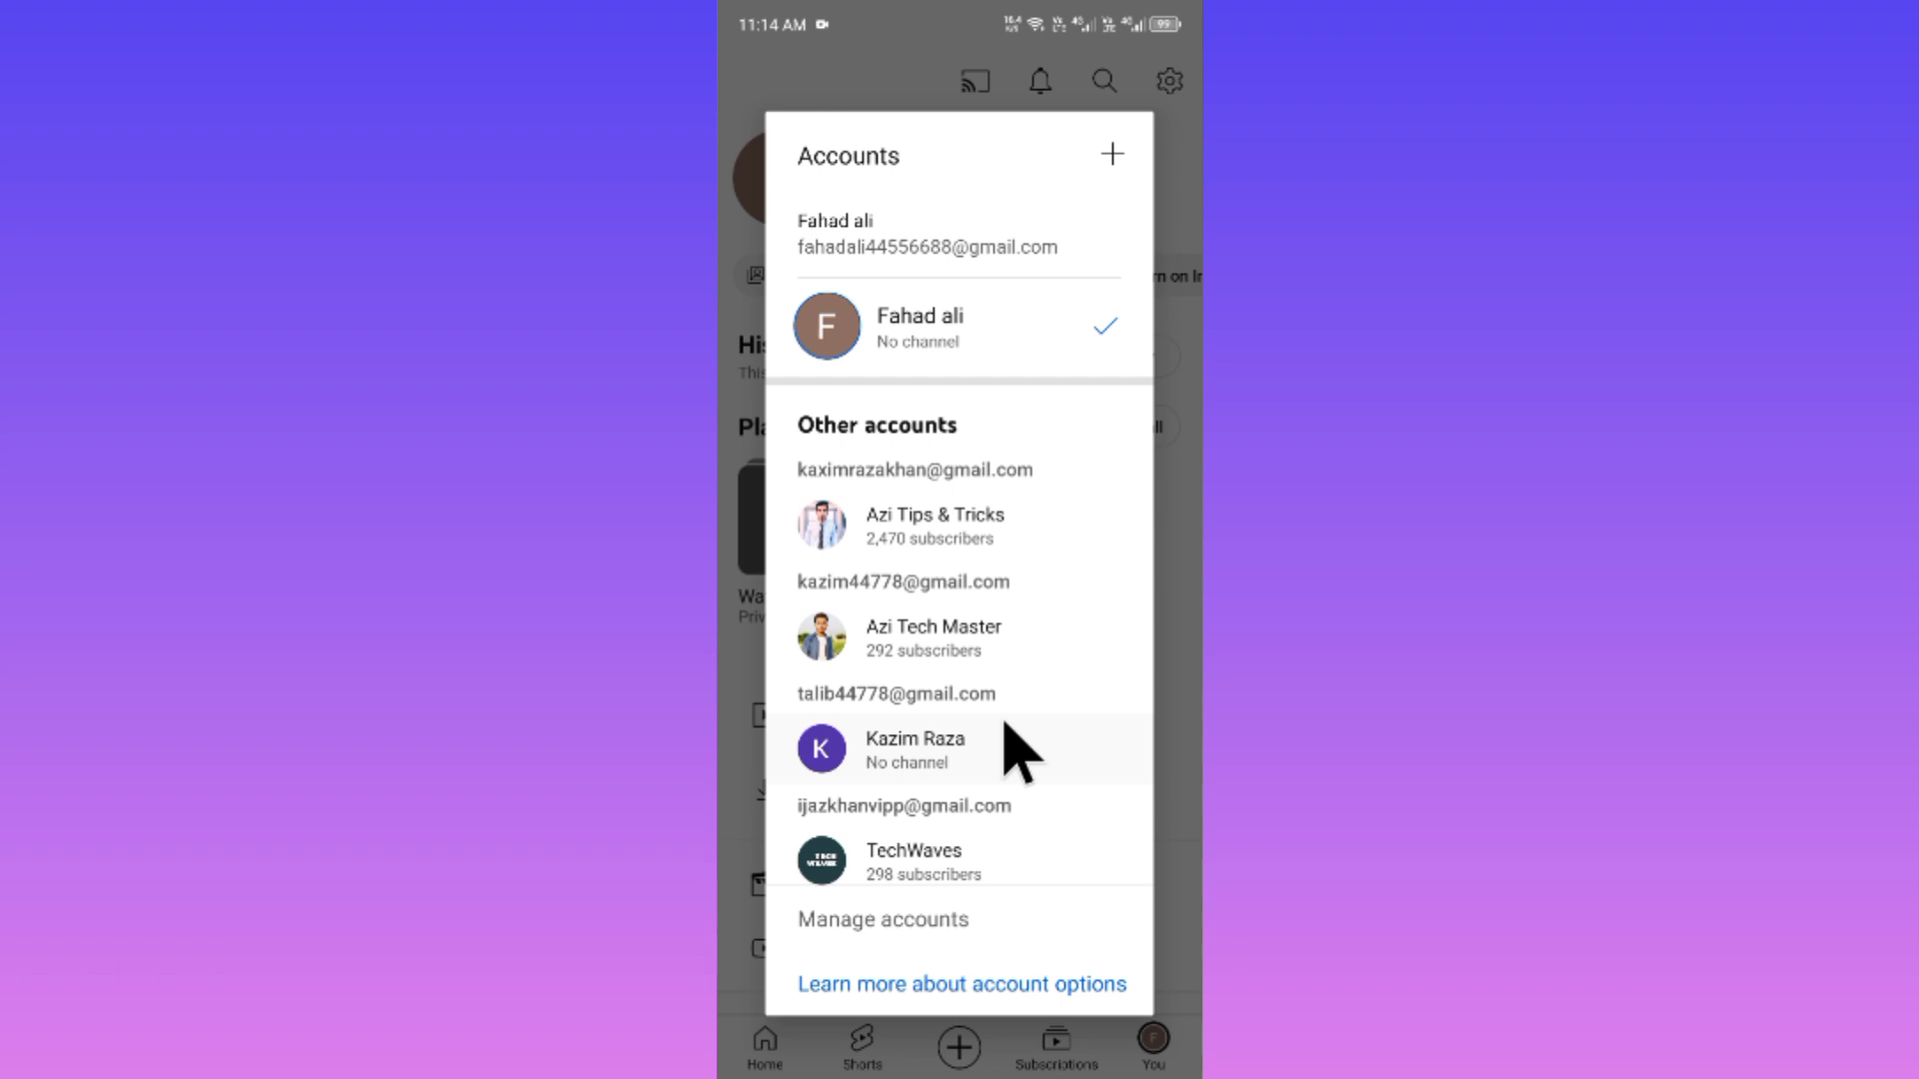
pyautogui.moveTo(993, 808)
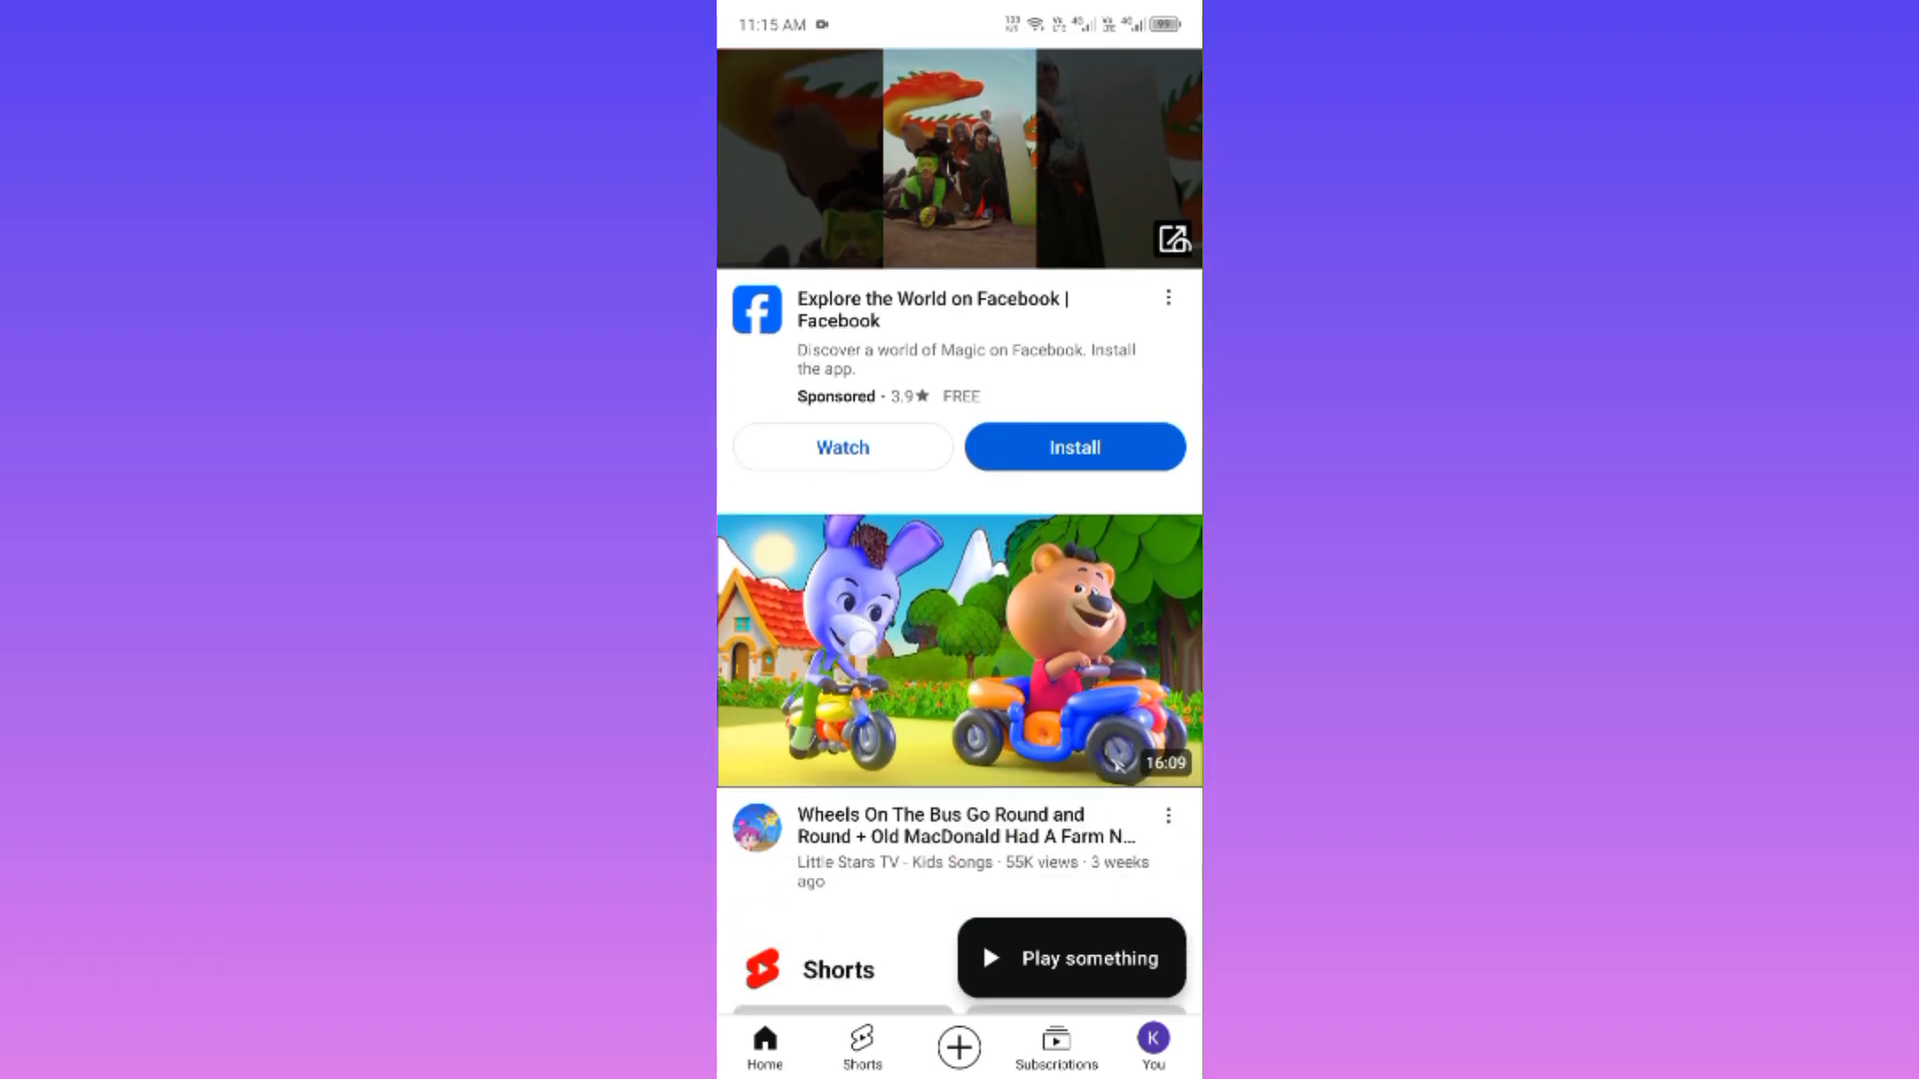
# - Browse the other account's recommended feed, then go to its profile page
pyautogui.scroll(-3)
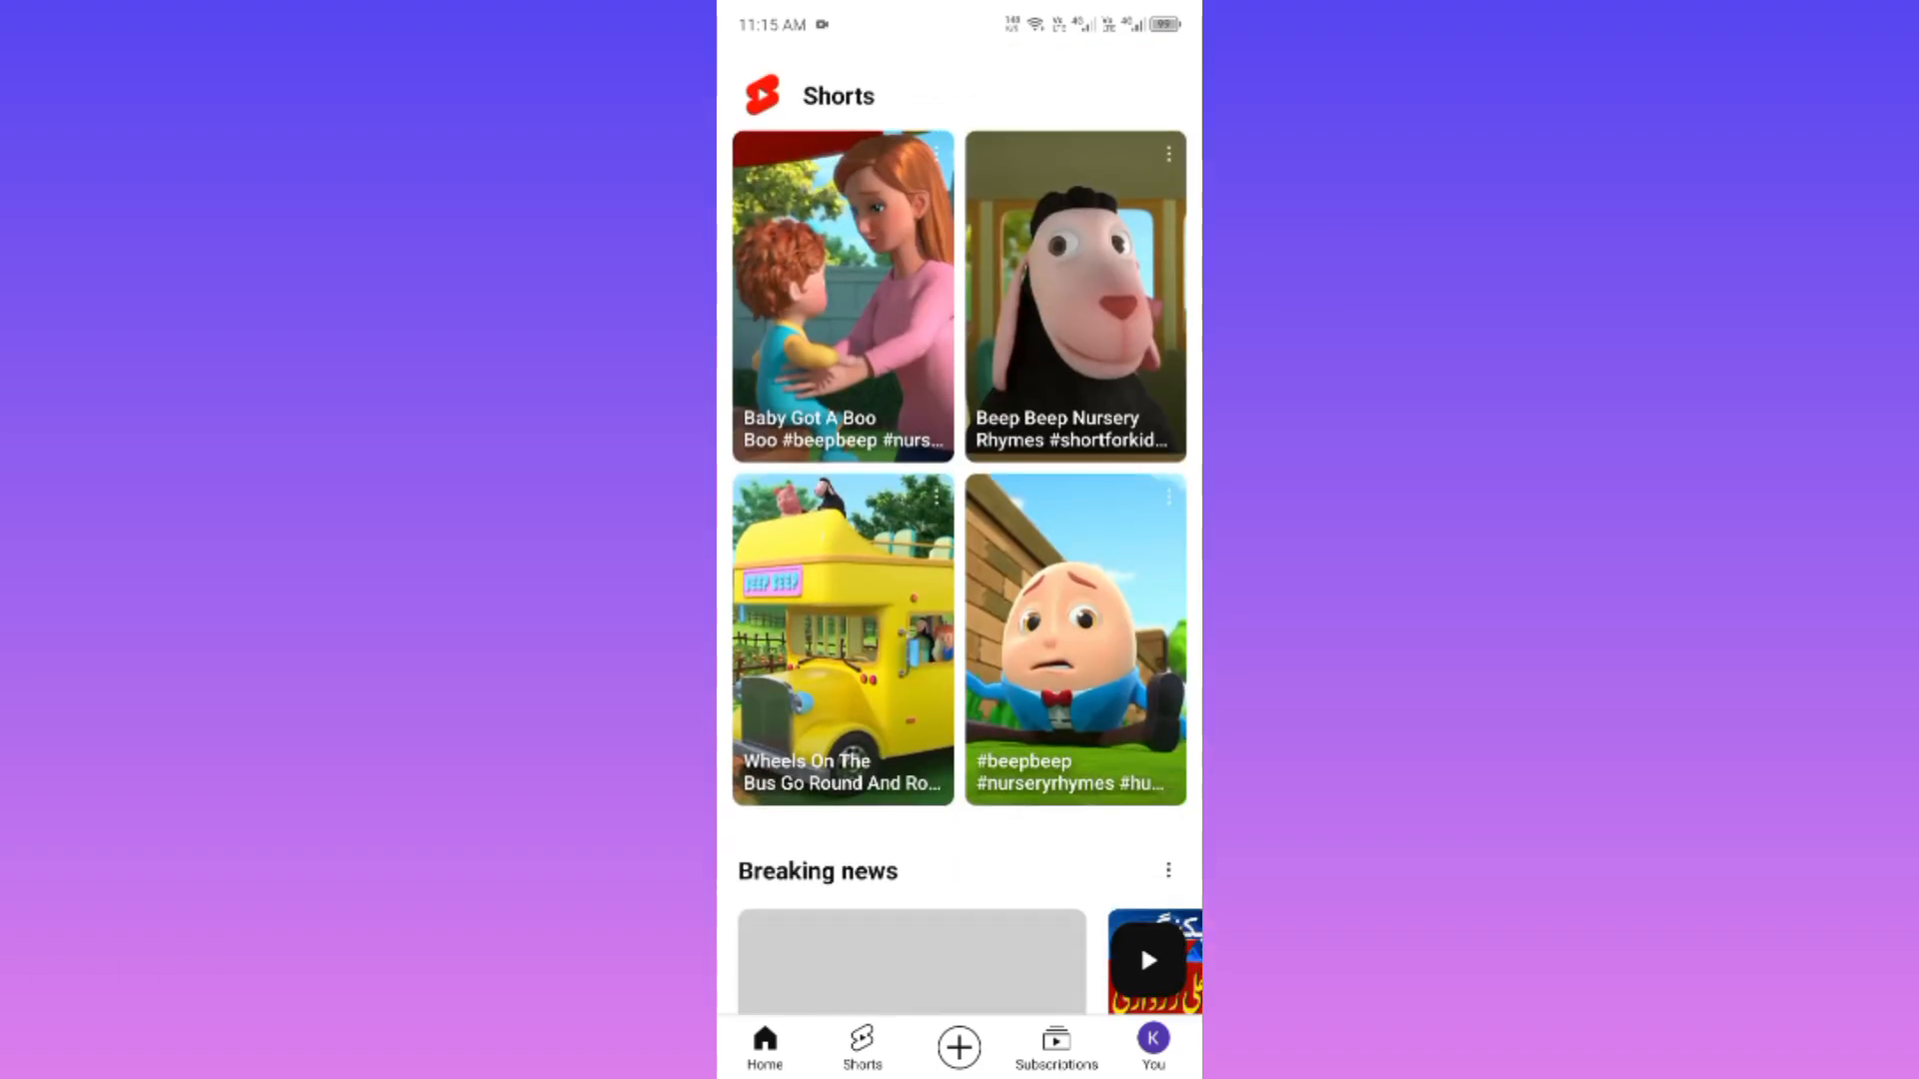
pyautogui.click(763, 1045)
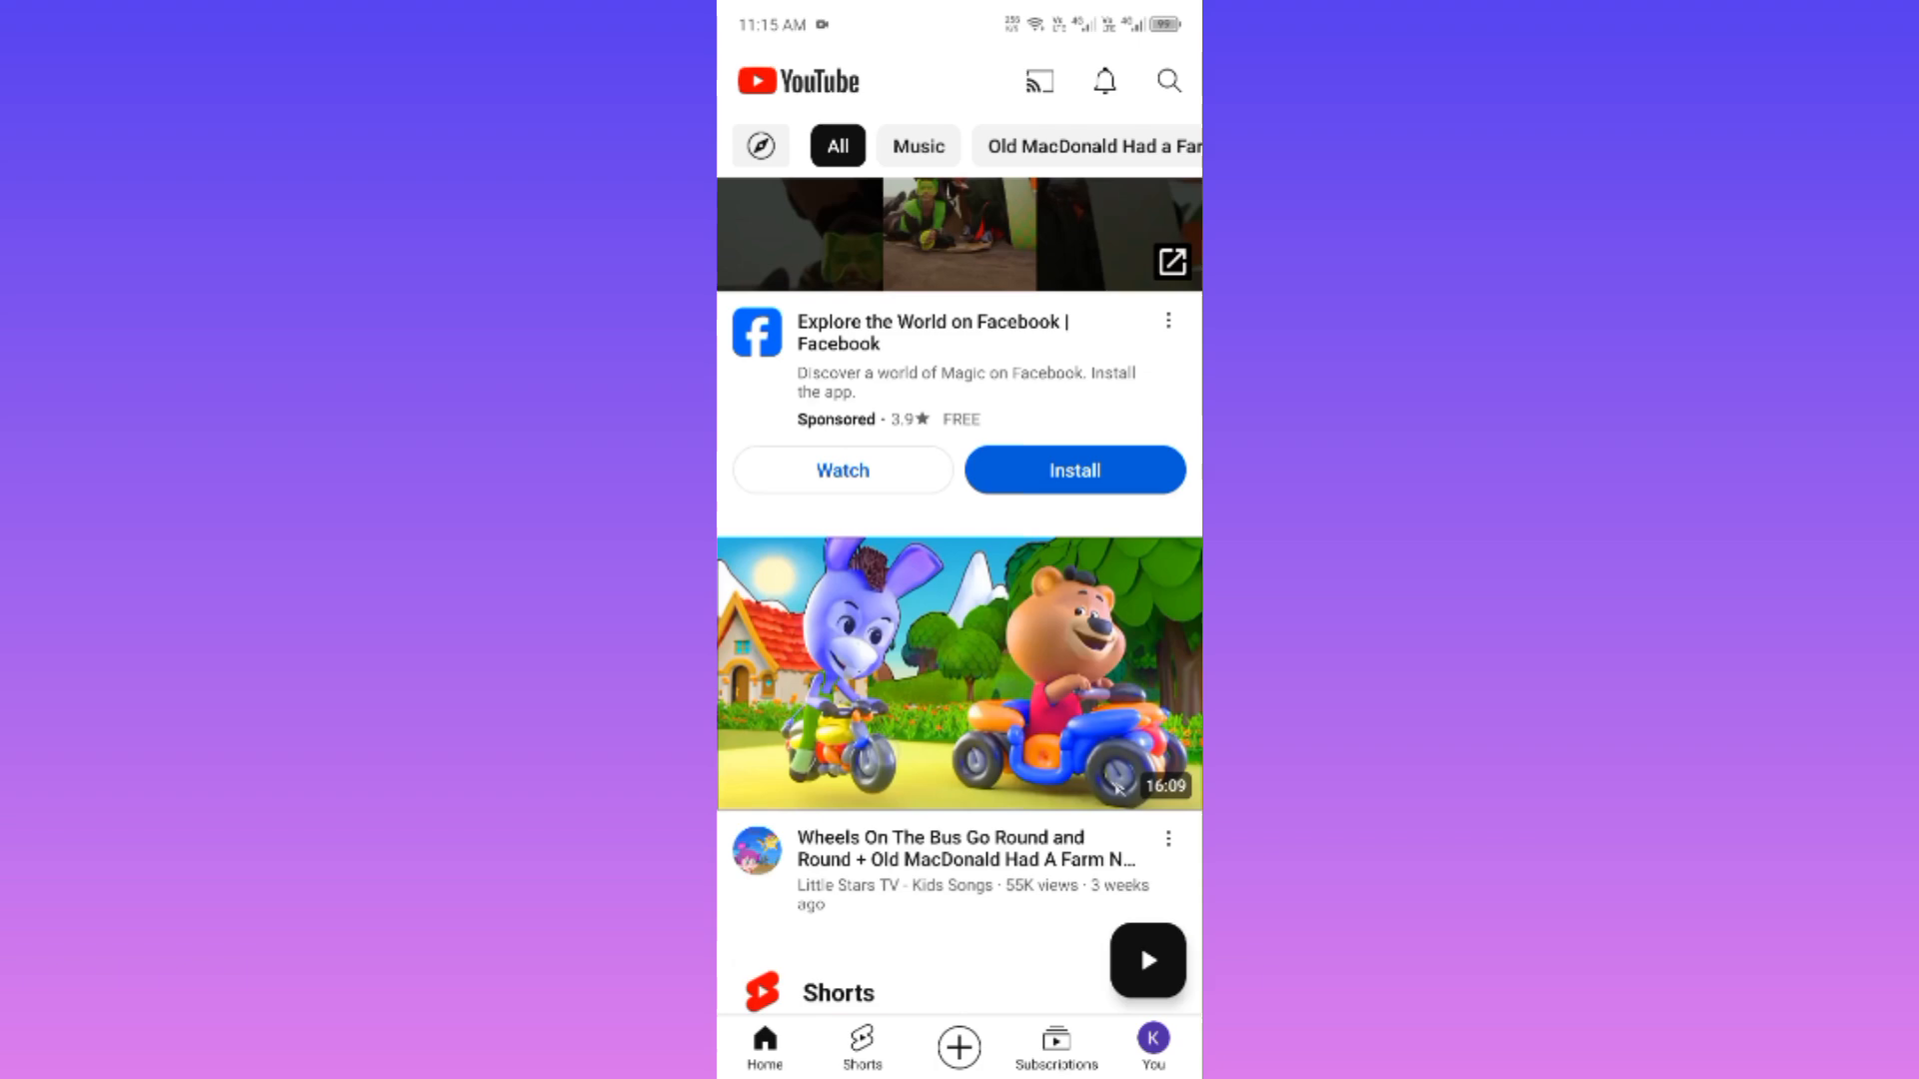
pyautogui.scroll(-3)
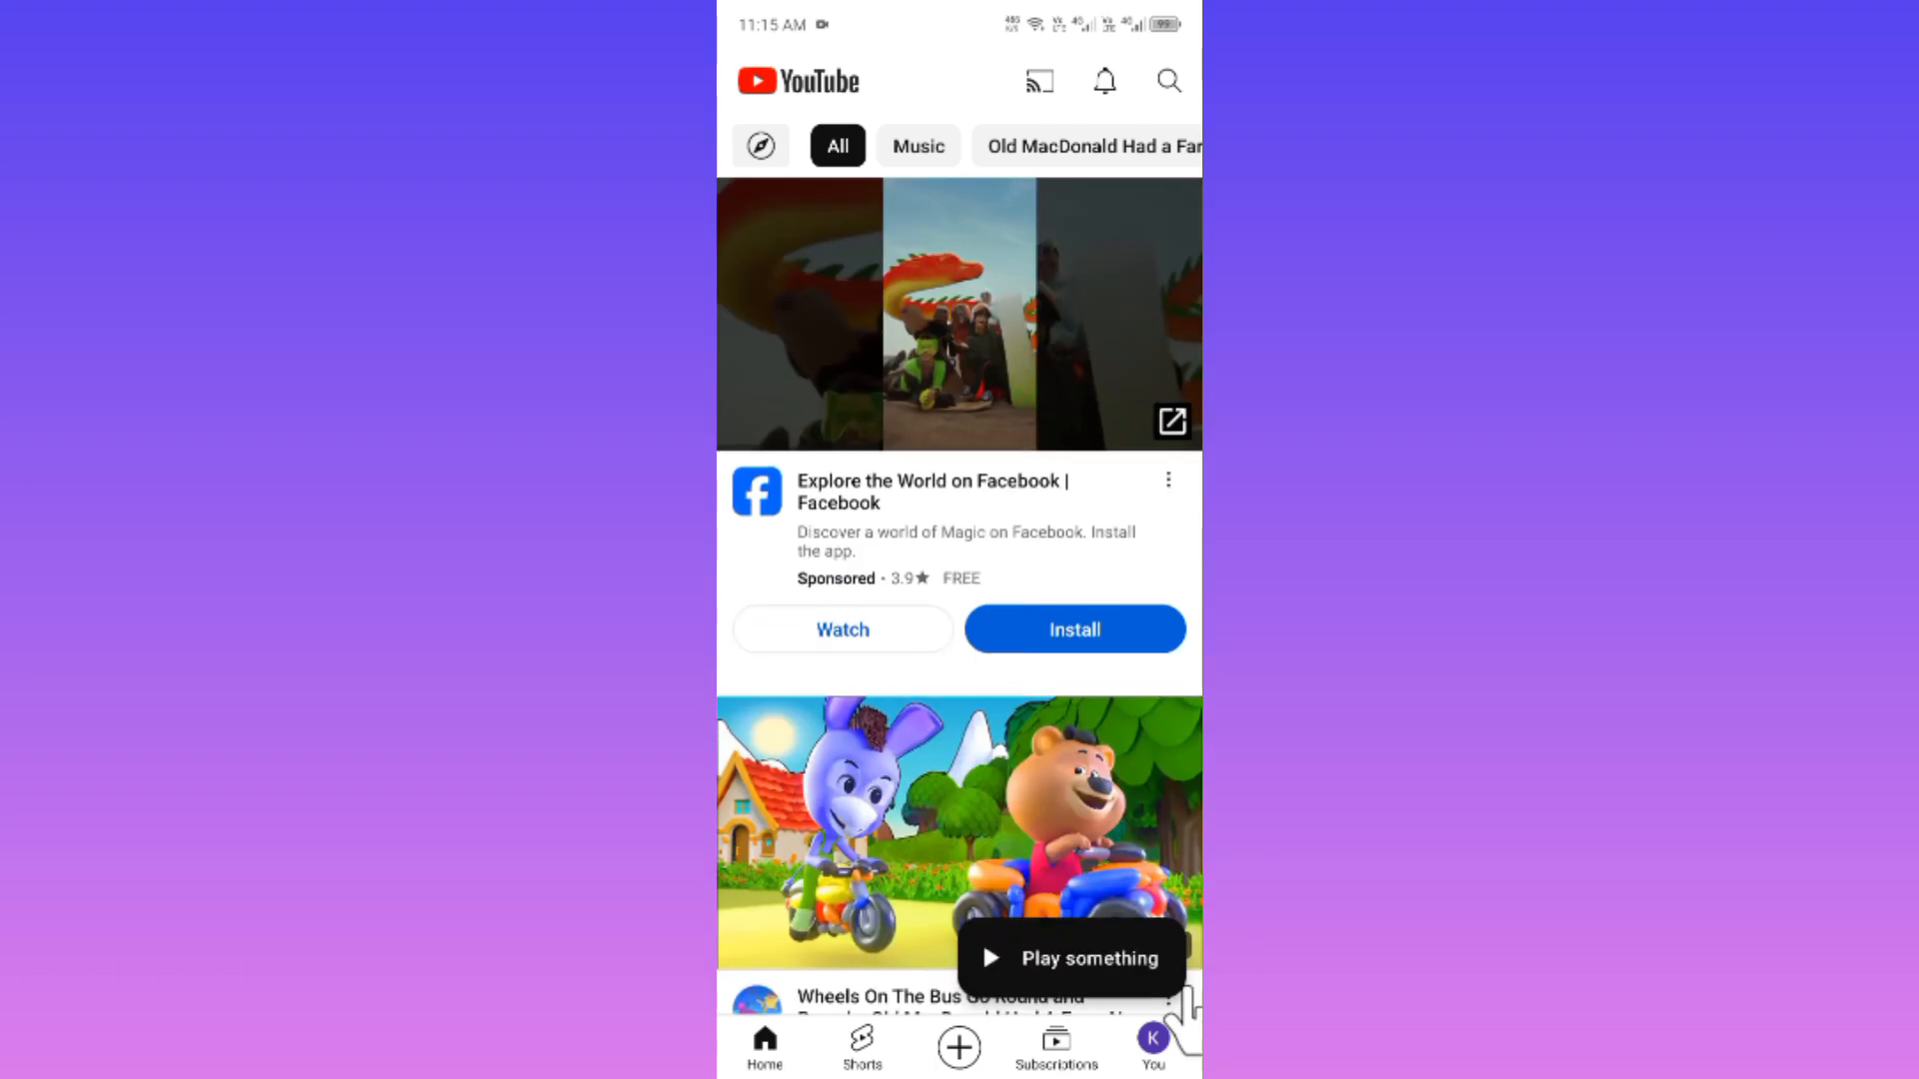
pyautogui.click(1151, 1045)
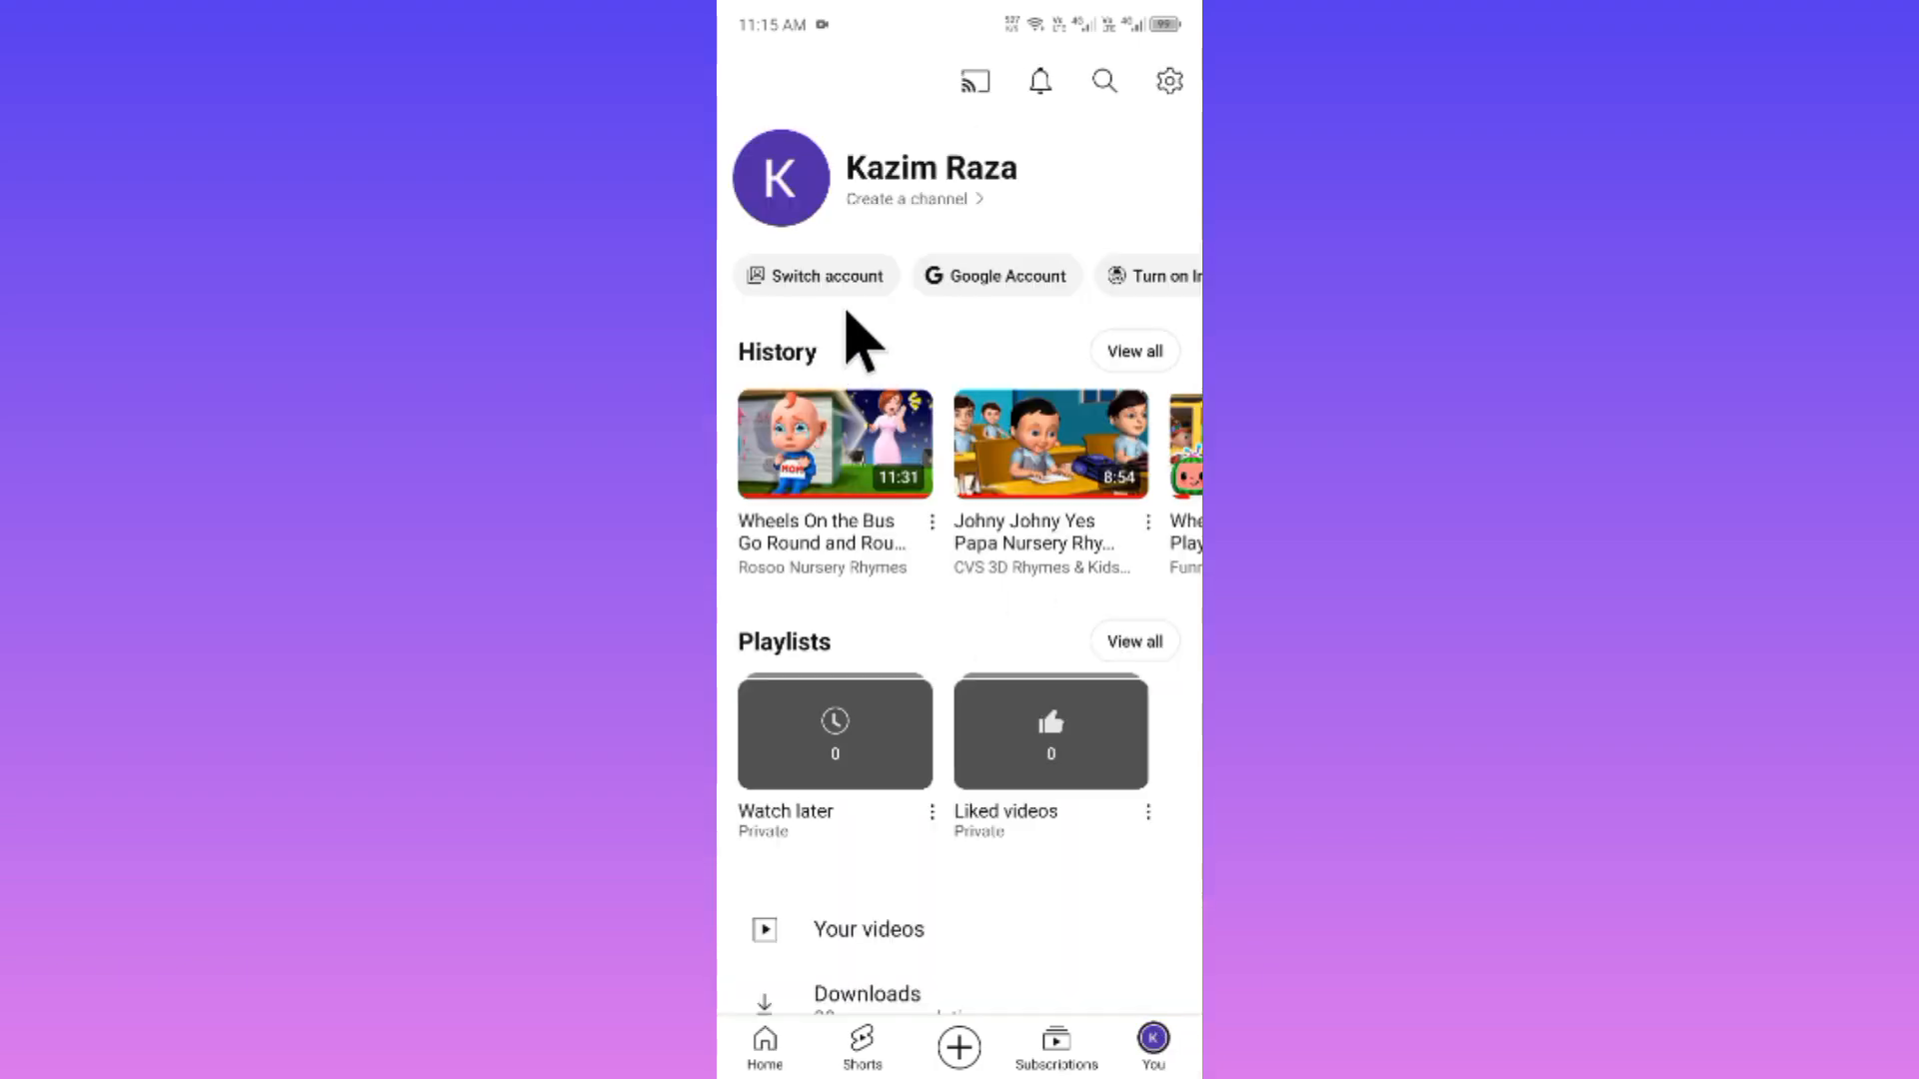
# - Switch back to the original account whose home feed is empty
pyautogui.click(815, 274)
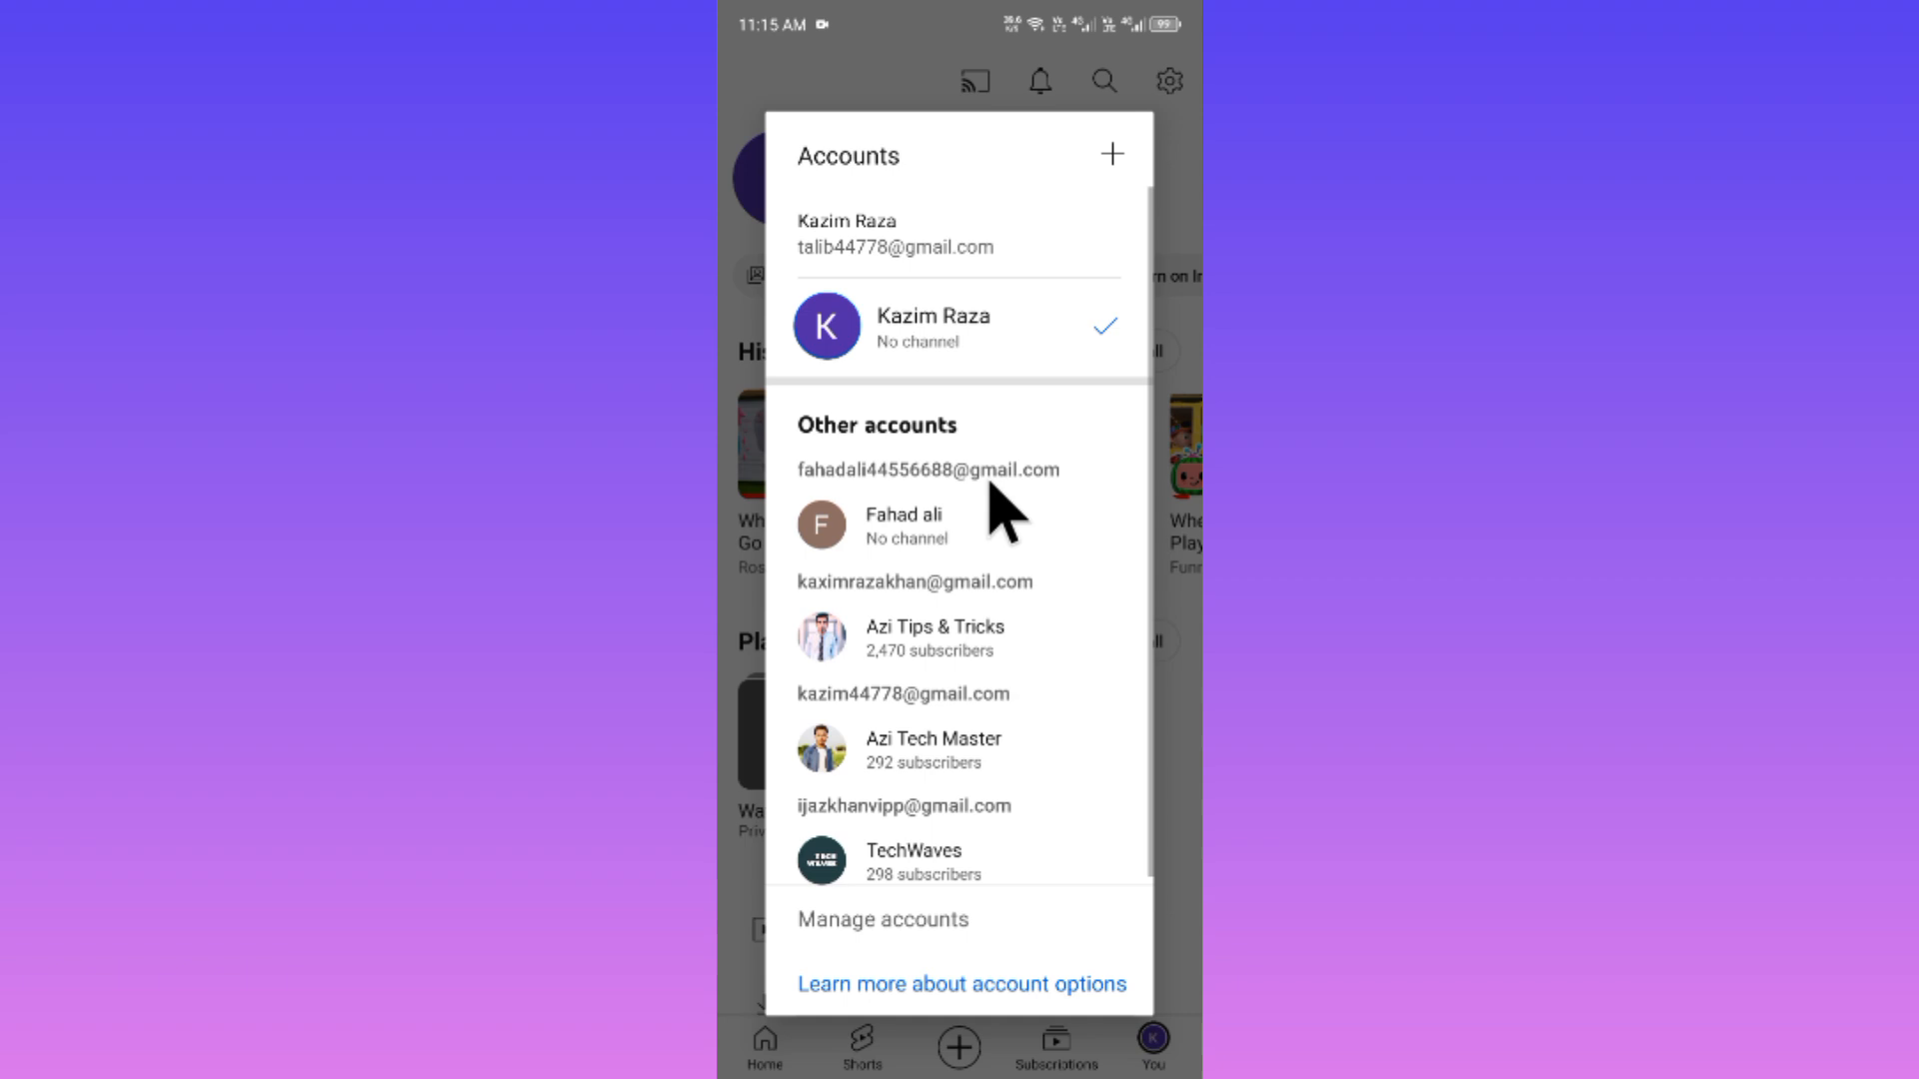
pyautogui.click(905, 524)
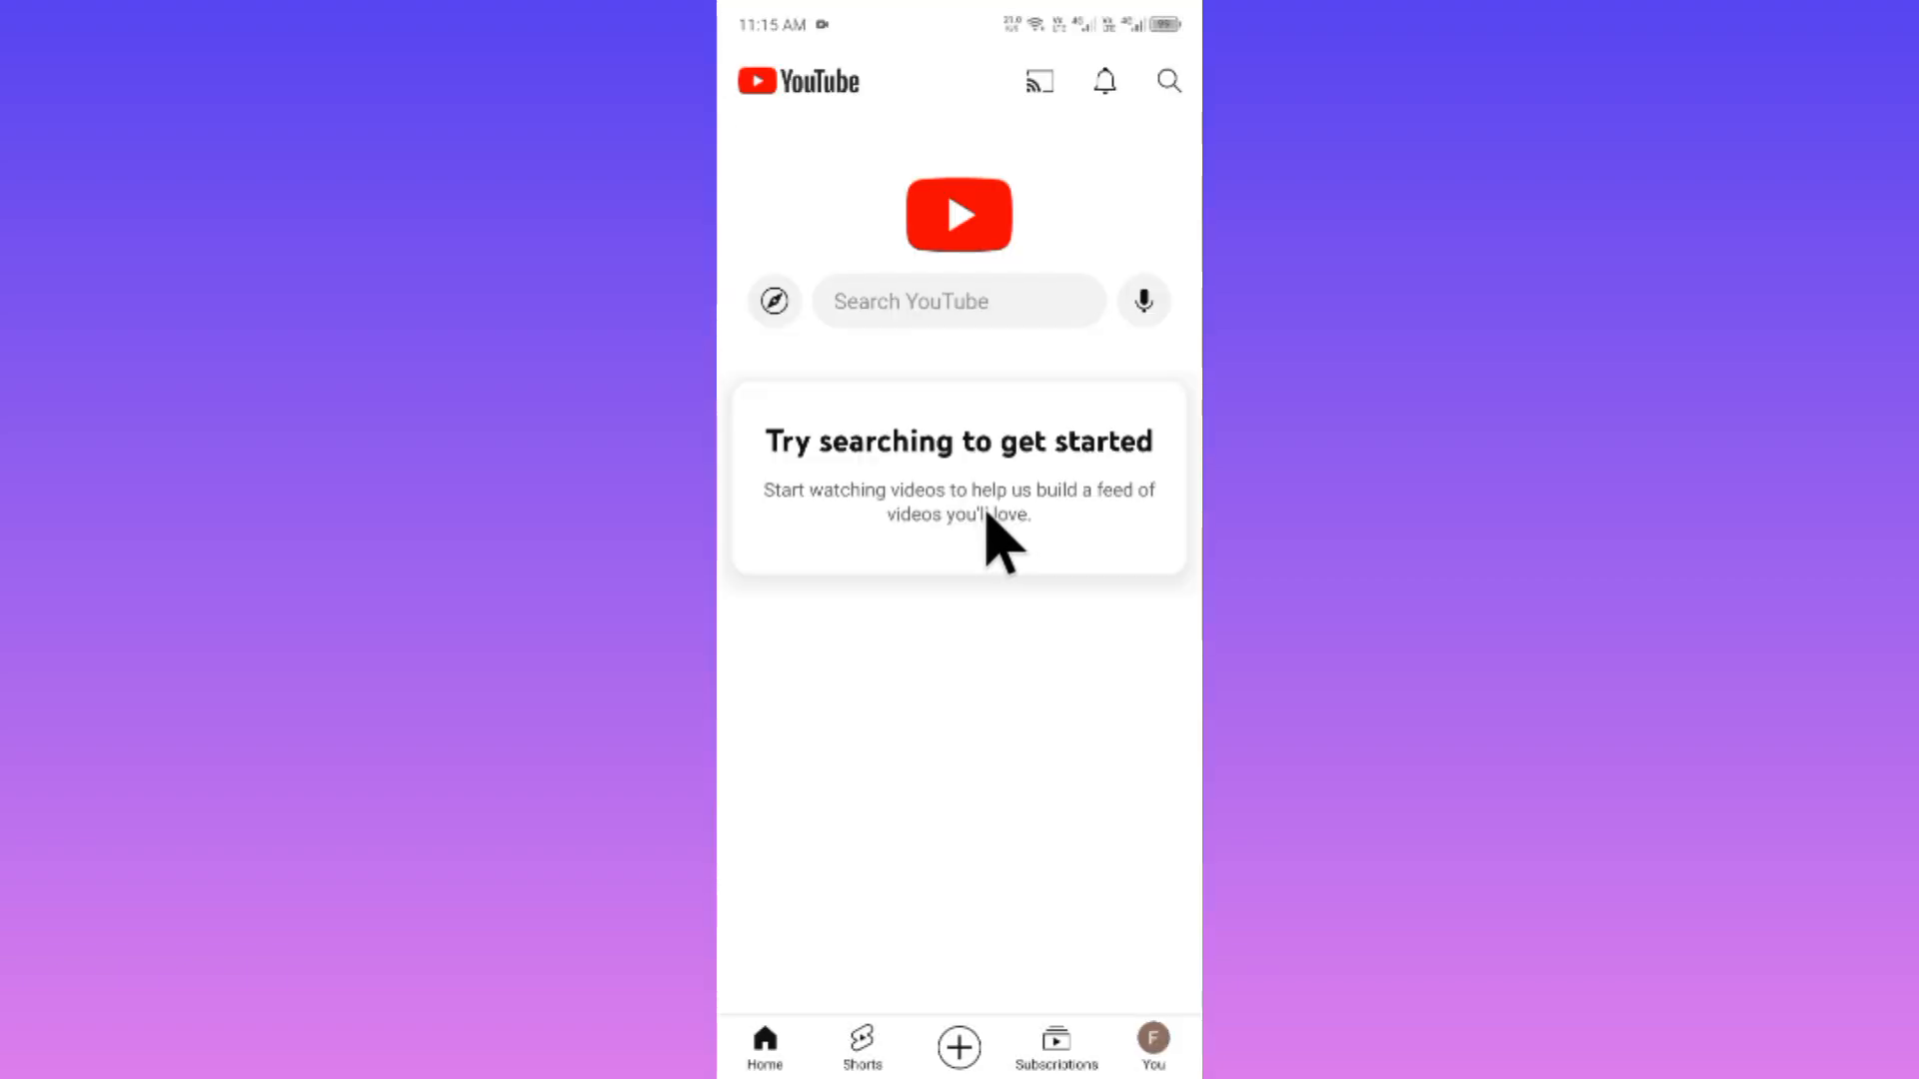
pyautogui.moveTo(906, 312)
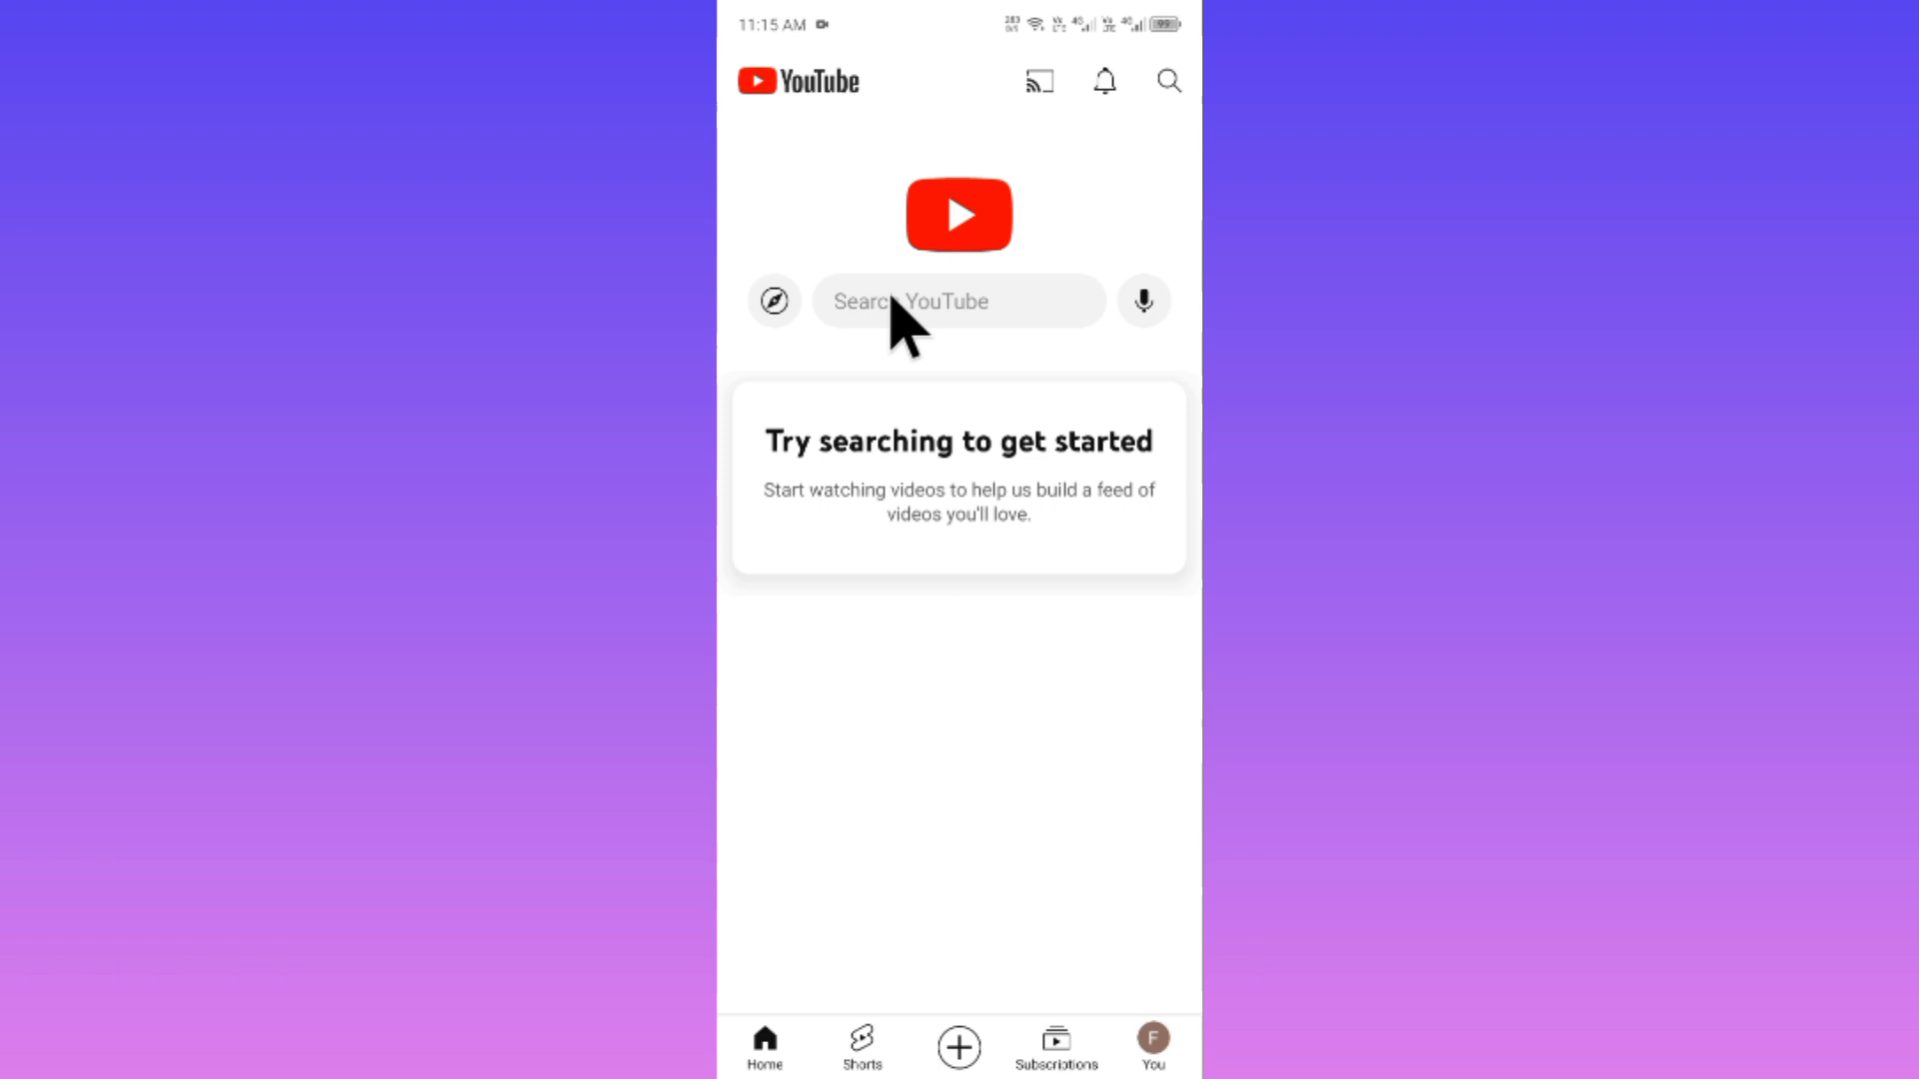
# - Search T-Series and zee music company, subscribe to Zee Music Company, and relaunch YouTube
pyautogui.click(957, 302)
pyautogui.write('t series')
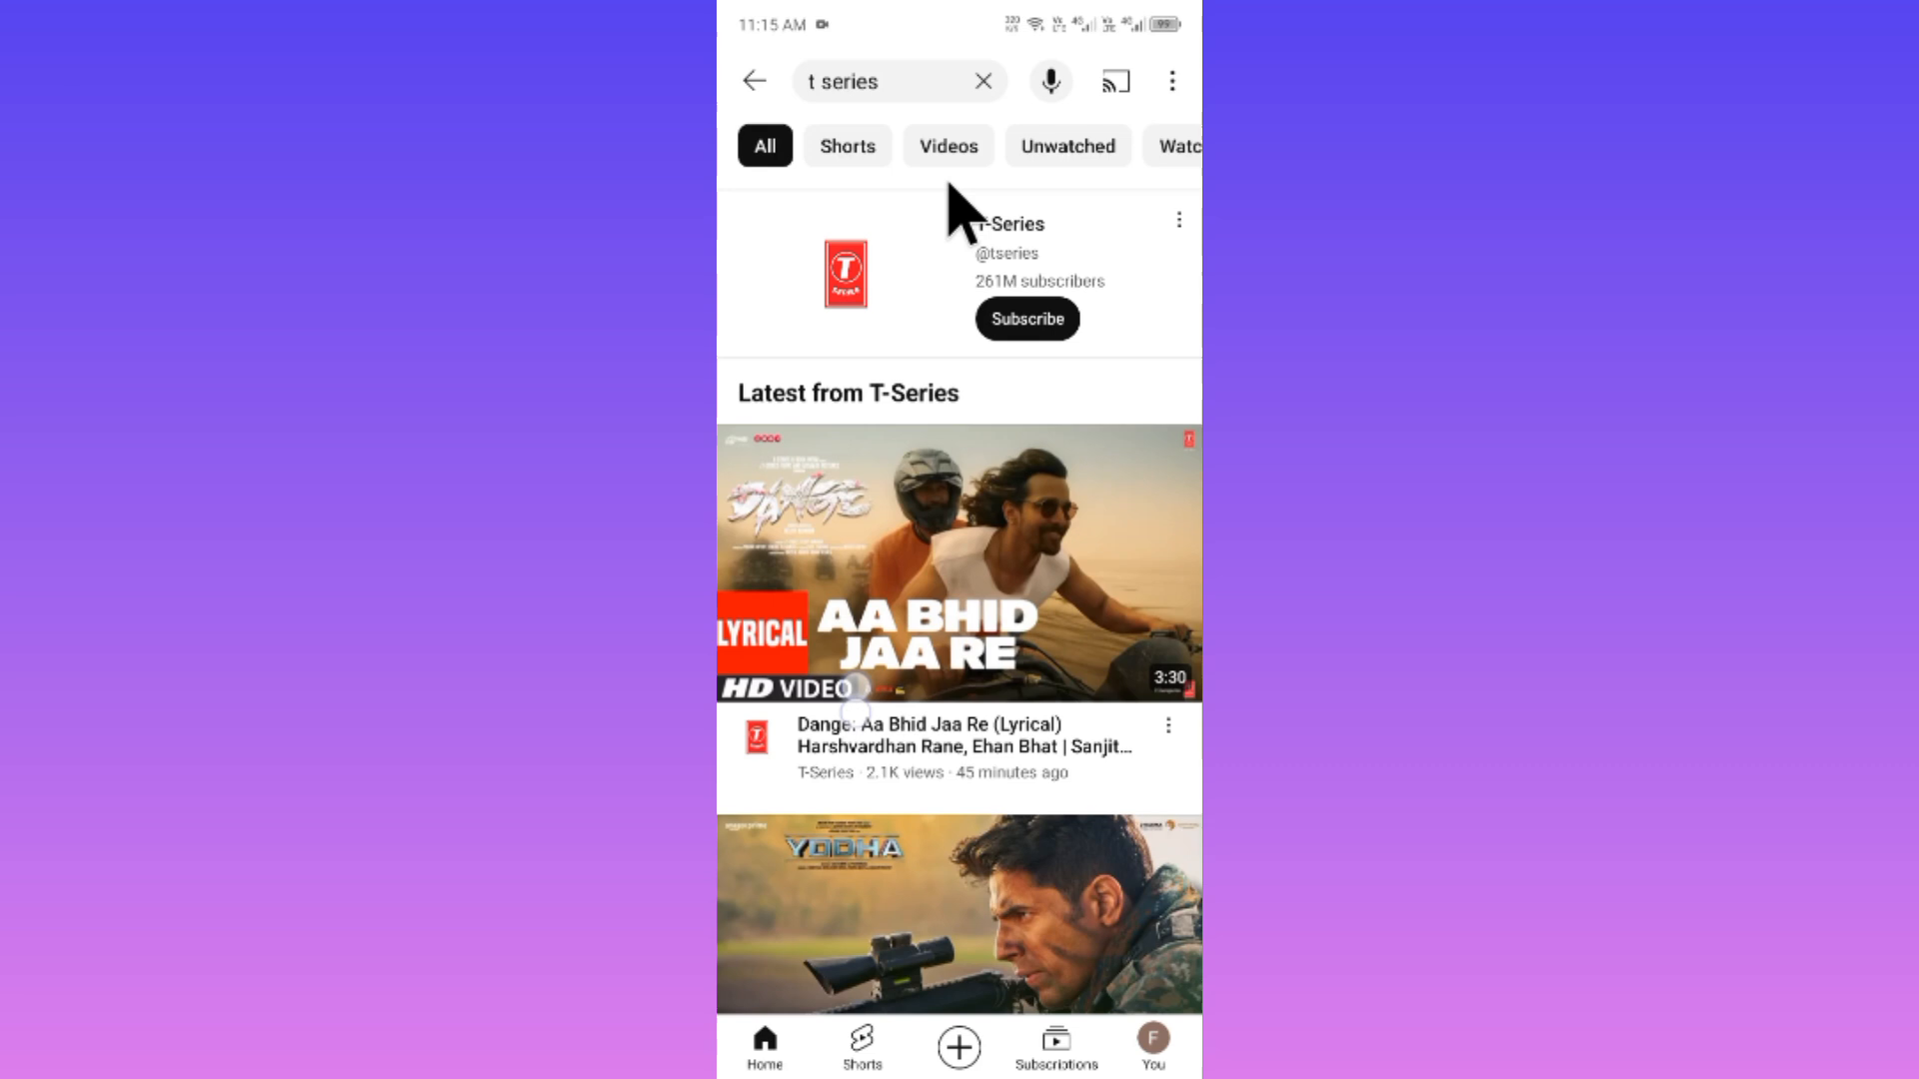
pyautogui.click(1025, 318)
pyautogui.write('zee')
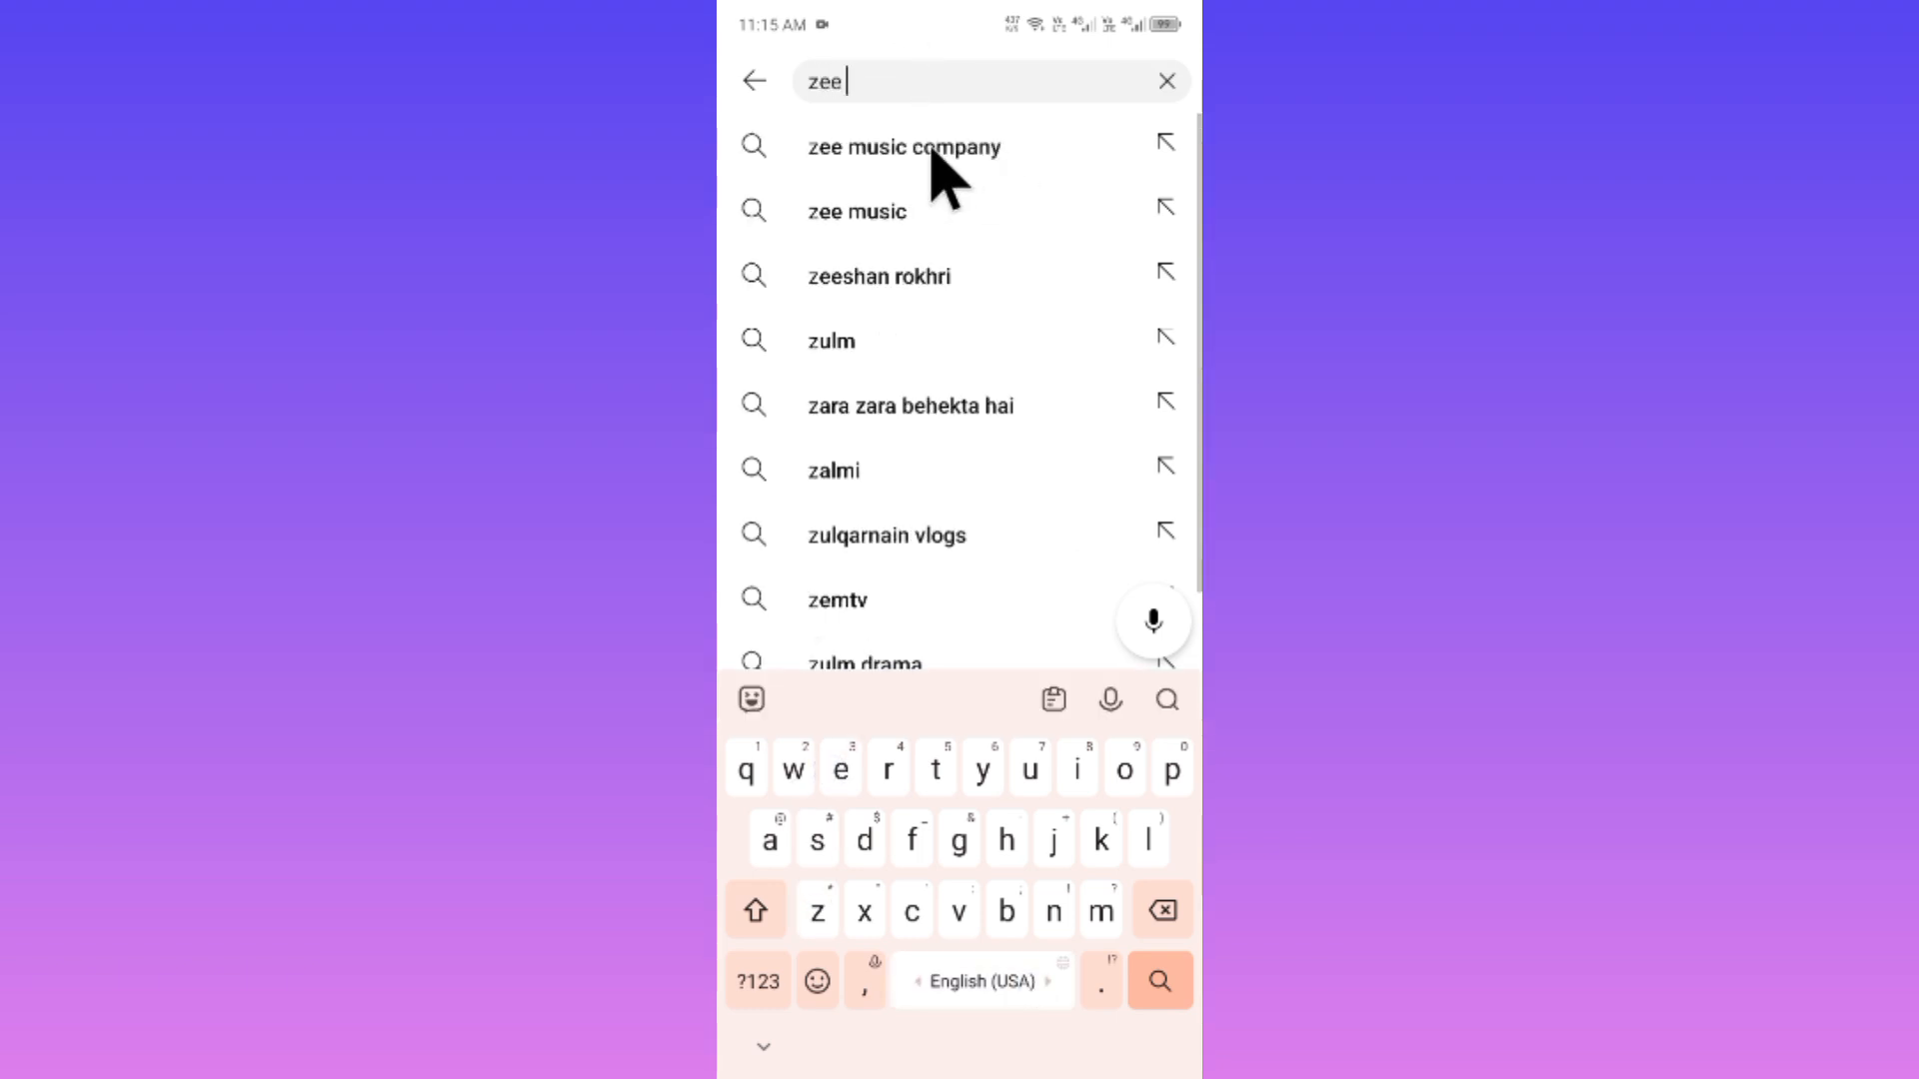
pyautogui.click(903, 146)
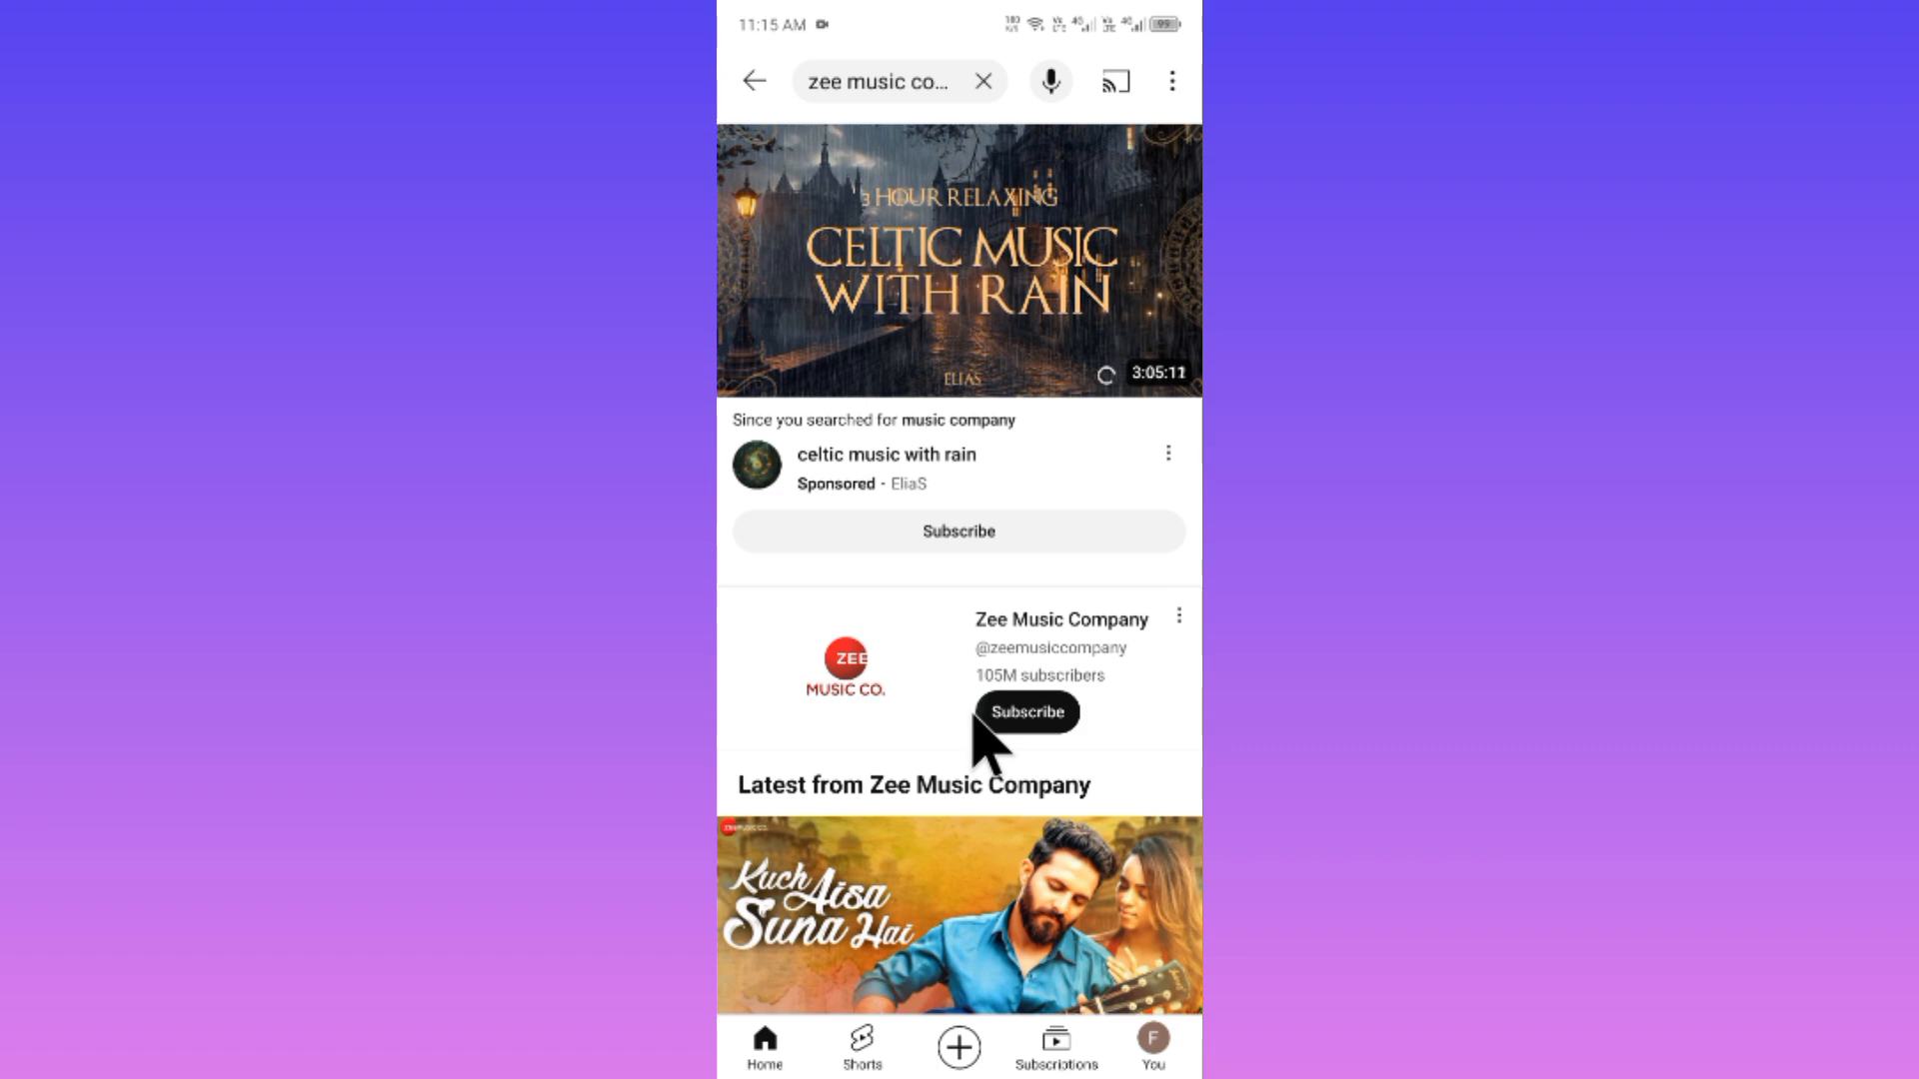
pyautogui.click(1027, 711)
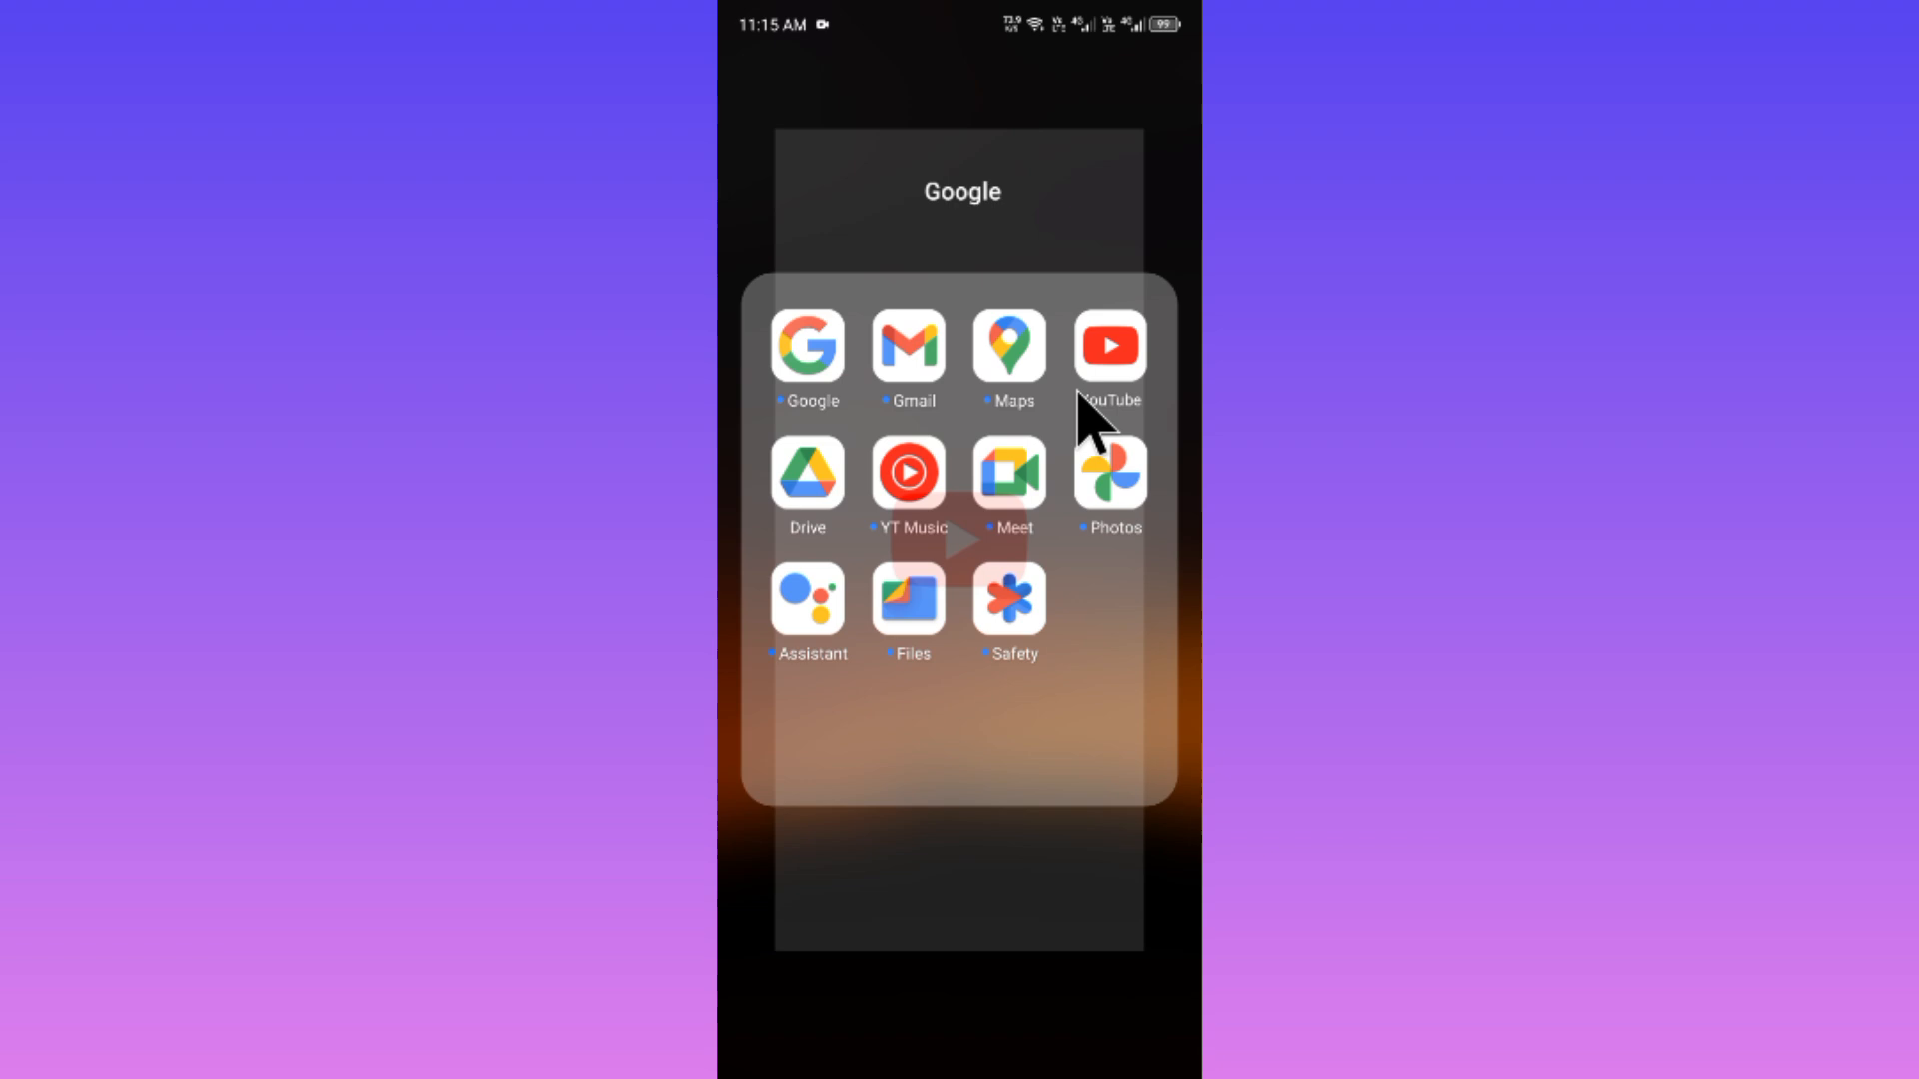
pyautogui.click(1107, 346)
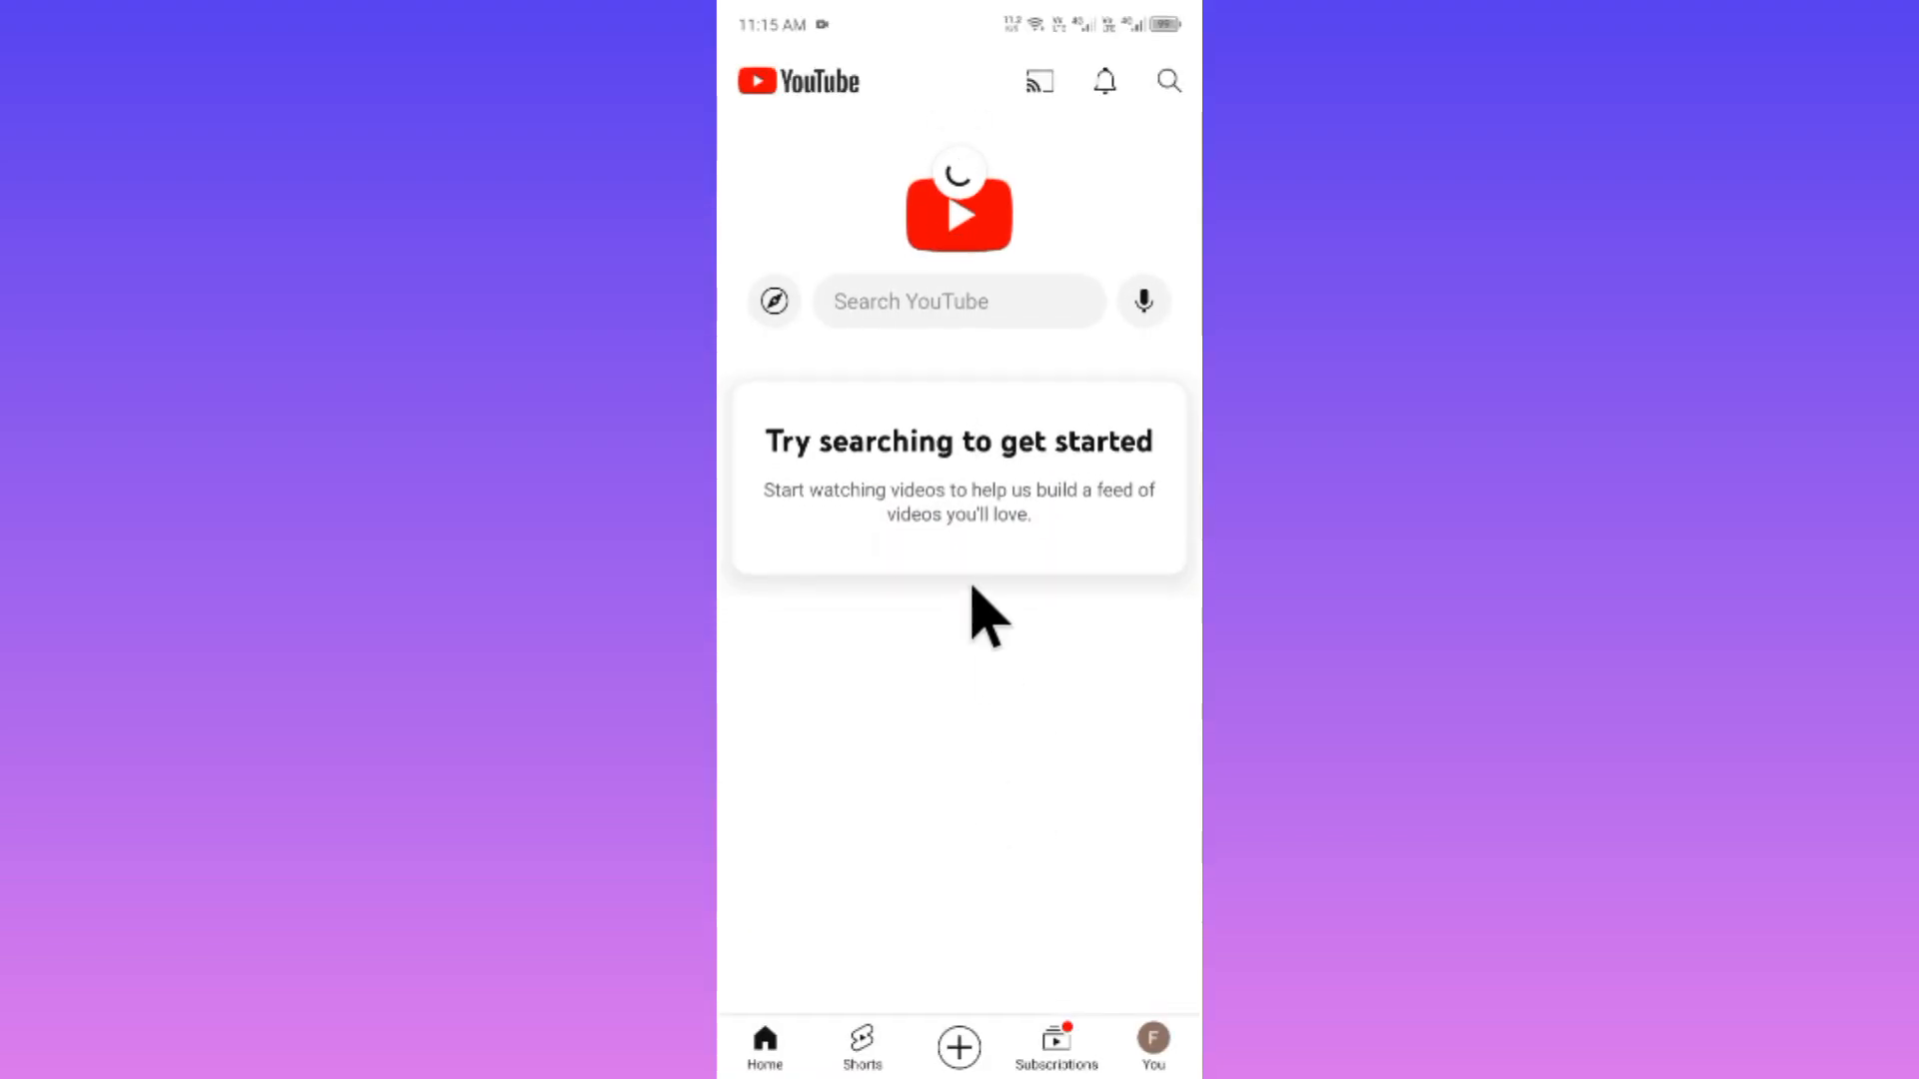
pyautogui.moveTo(1159, 166)
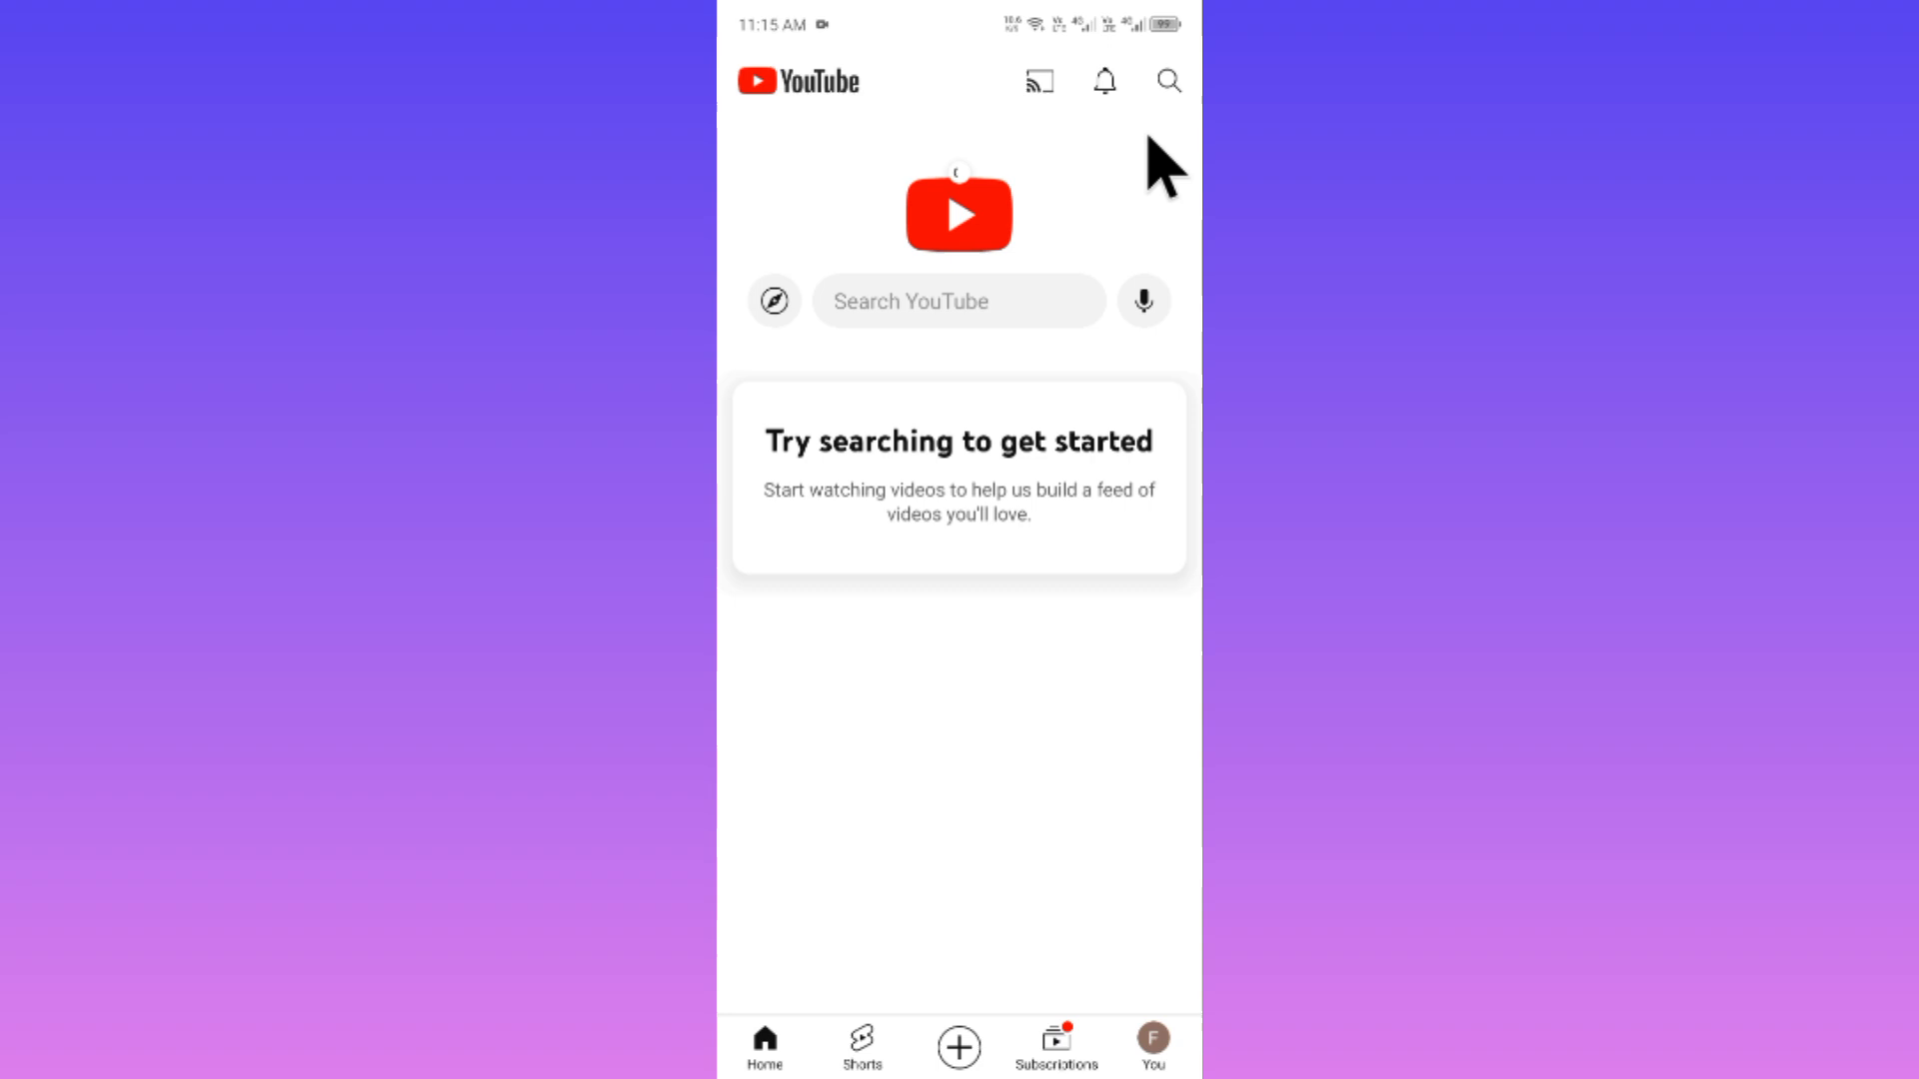
# - Rerun the zee music company search from history and scroll its results showing the channel subscribed
pyautogui.click(958, 302)
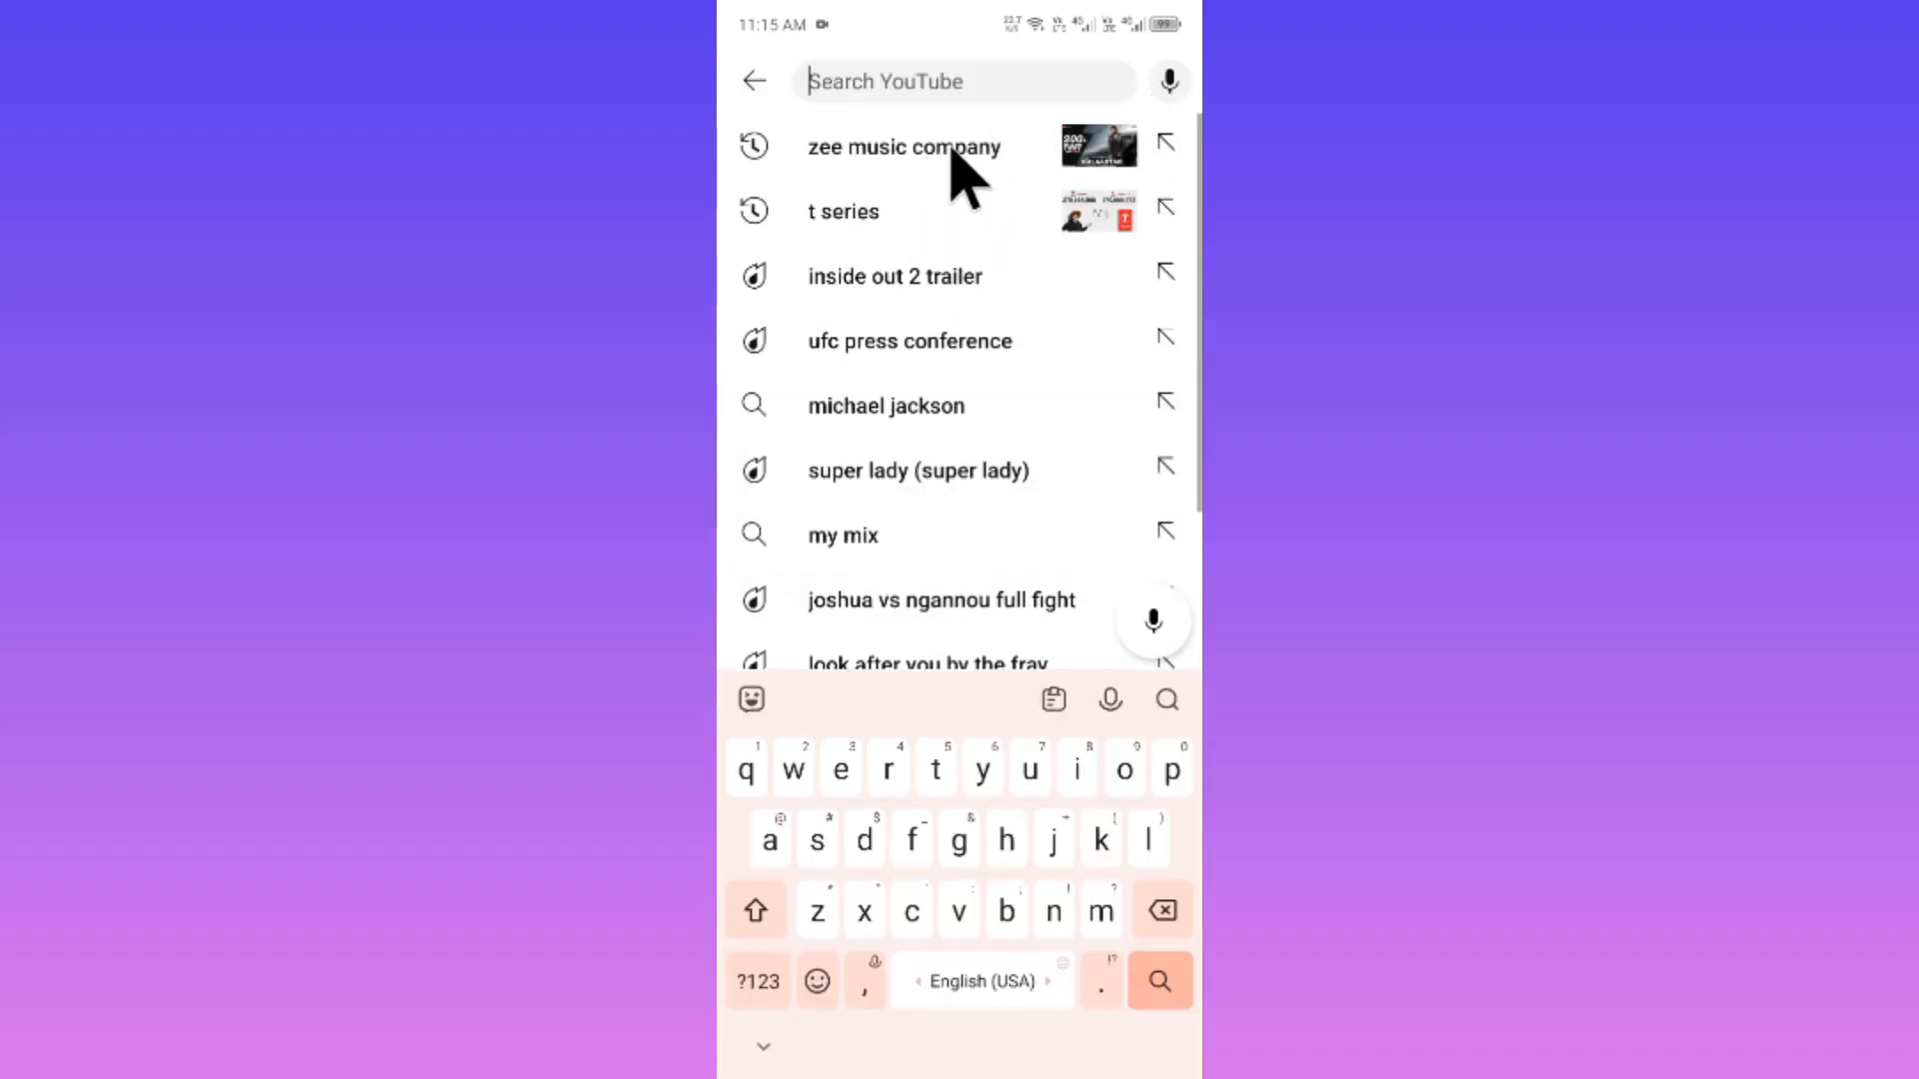
pyautogui.click(904, 146)
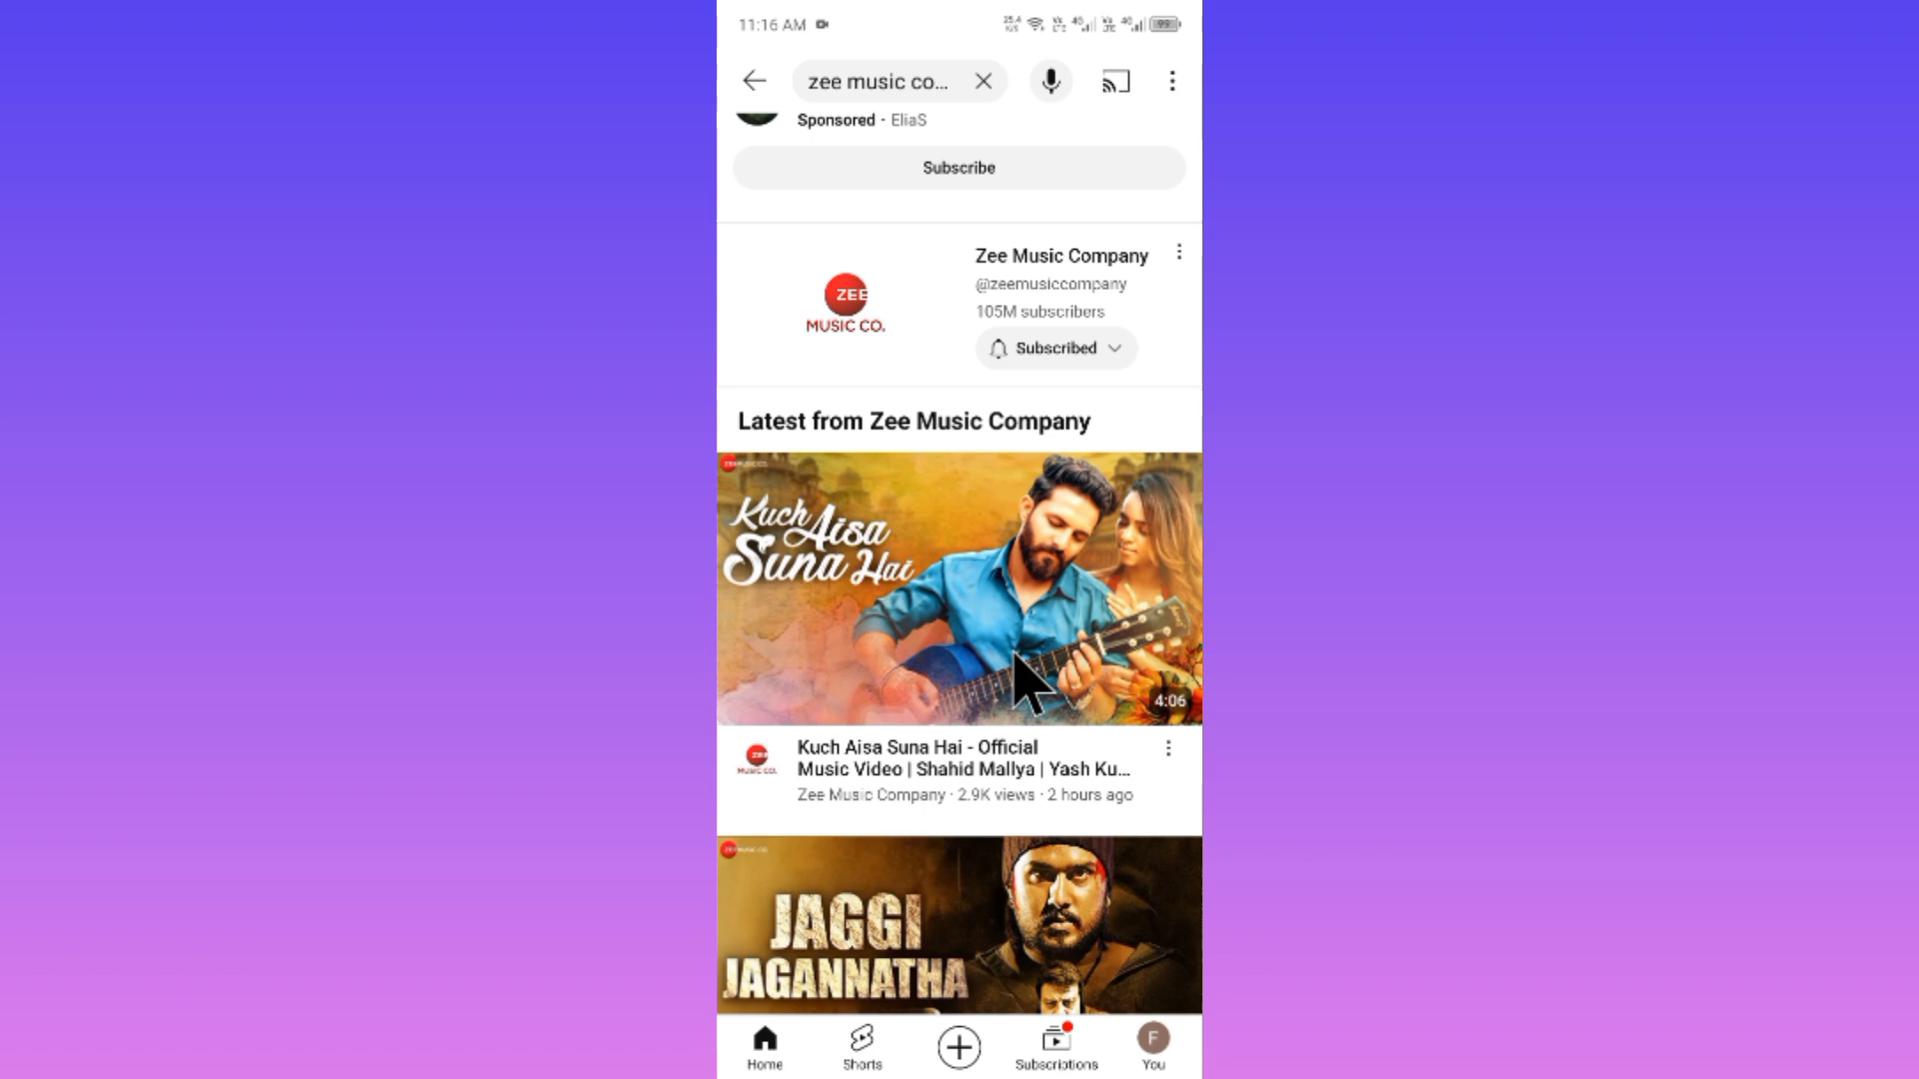
pyautogui.moveTo(1043, 662)
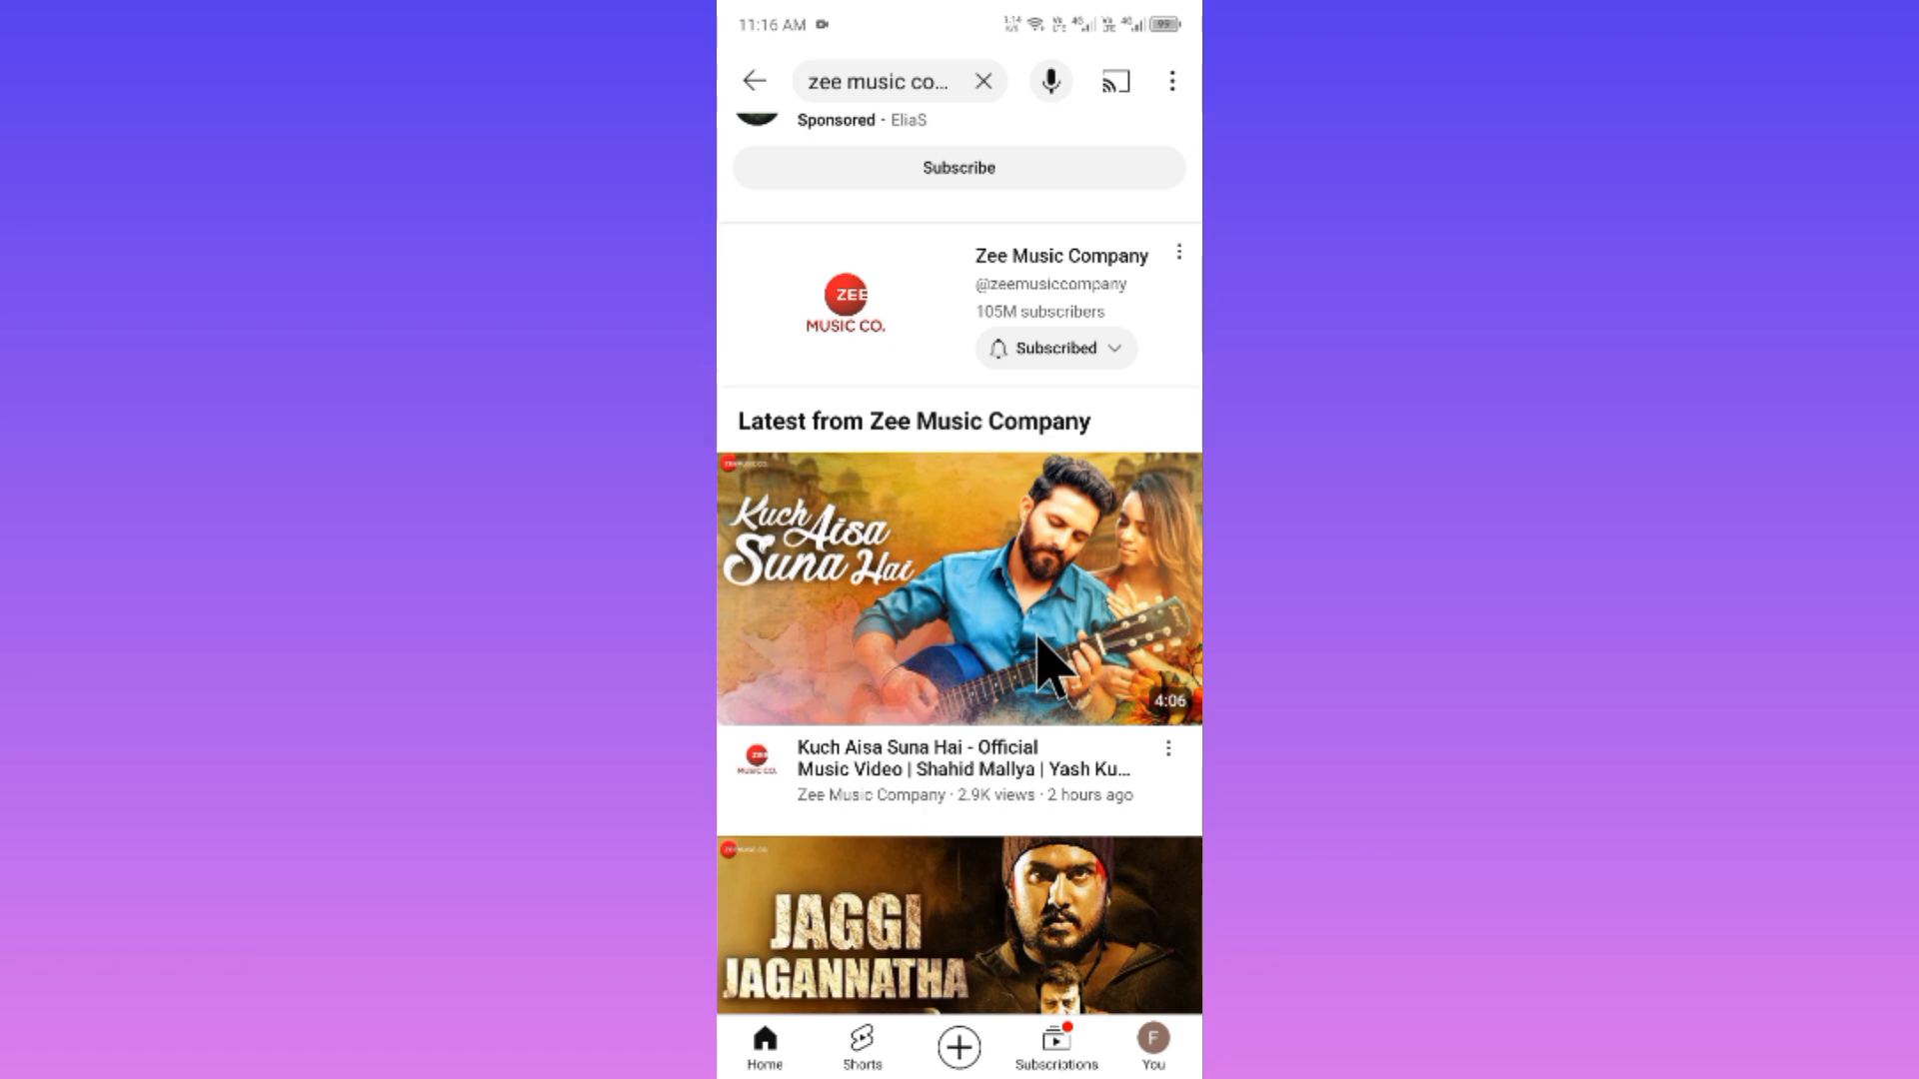
pyautogui.scroll(3)
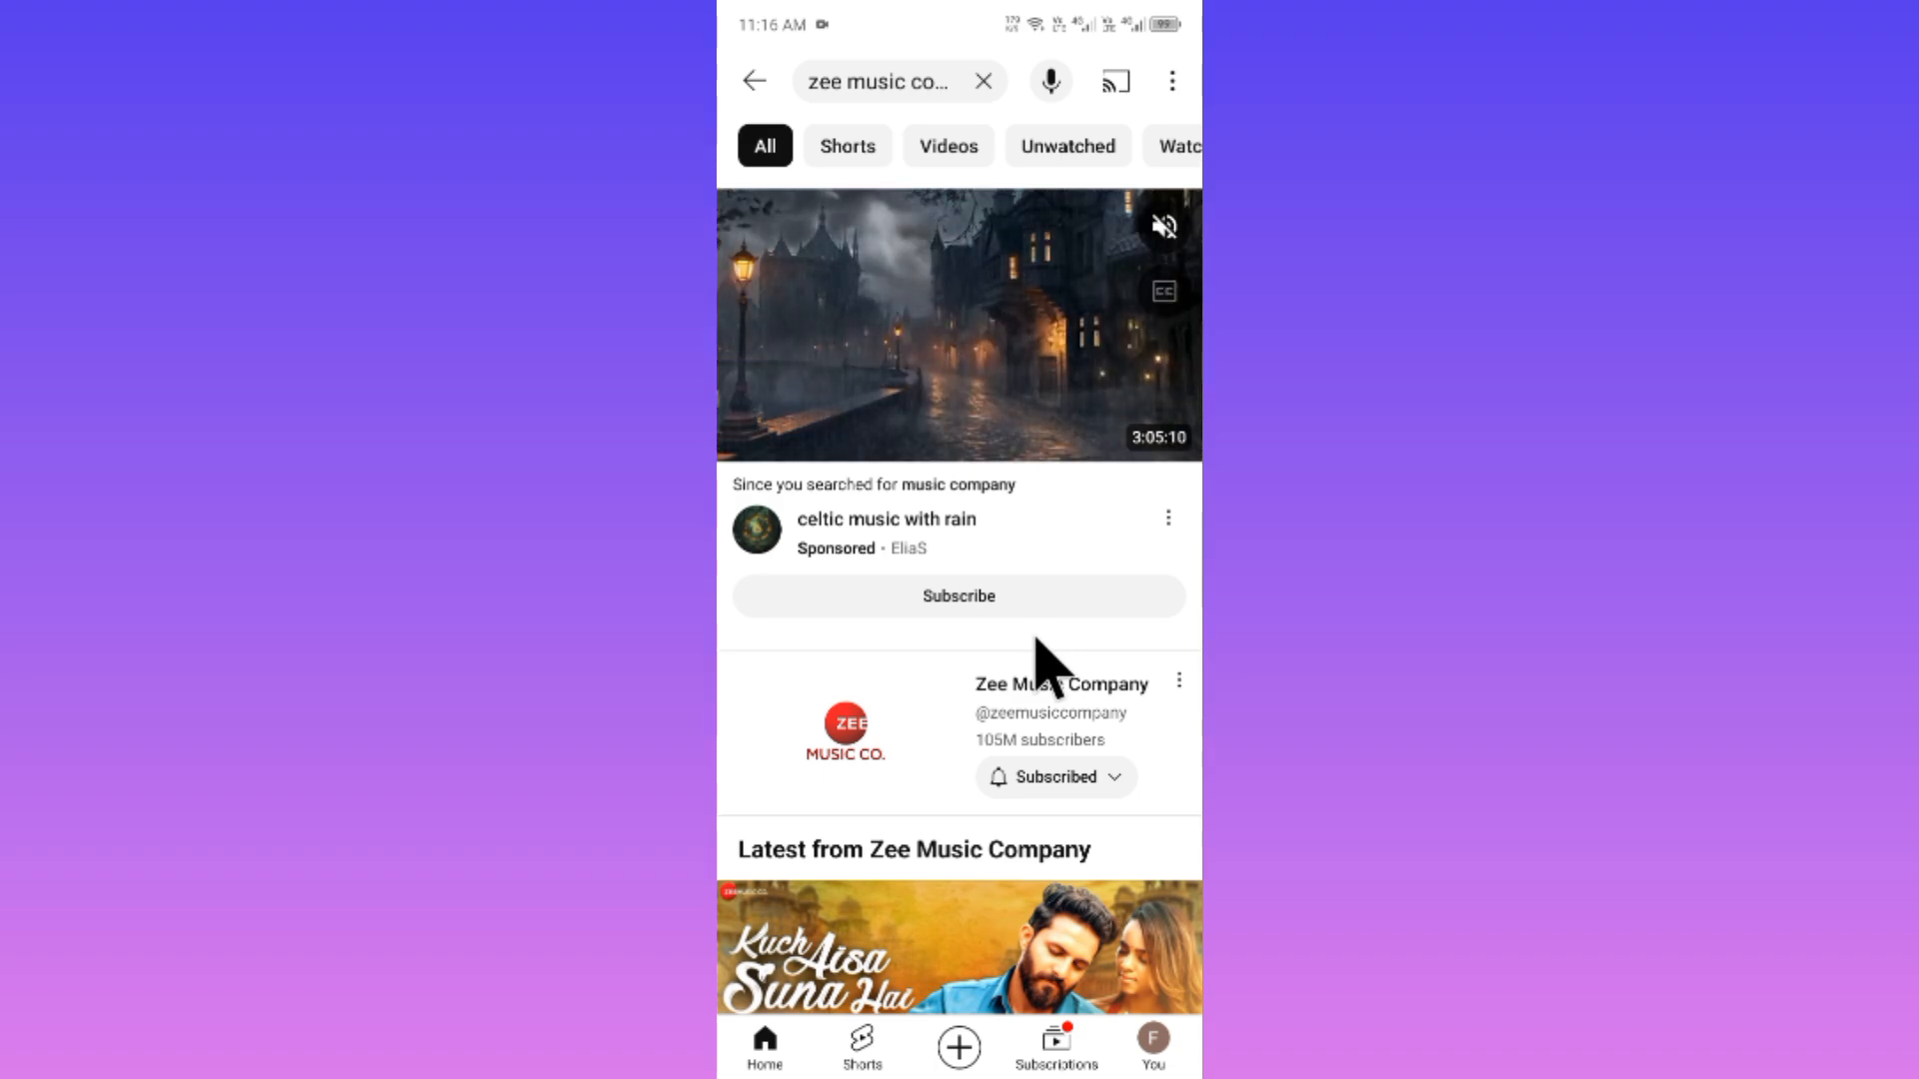
pyautogui.scroll(-3)
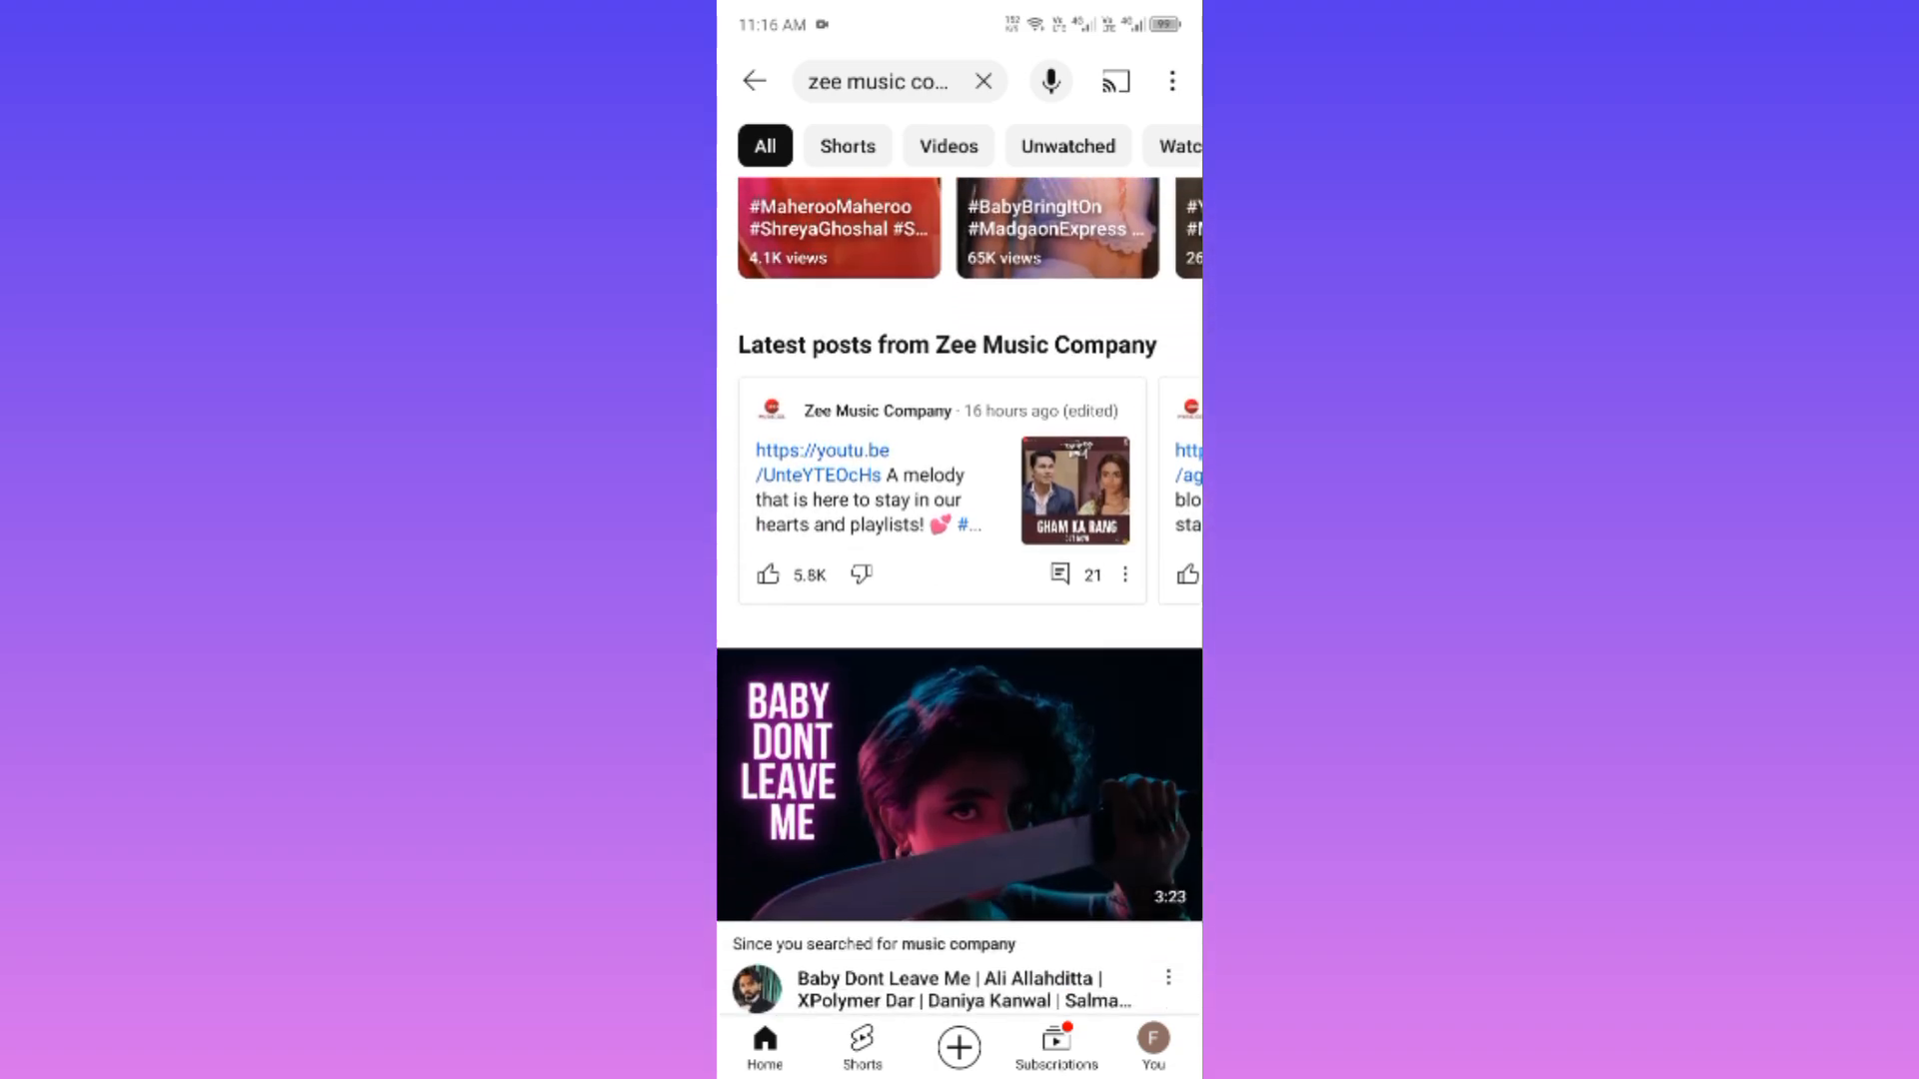